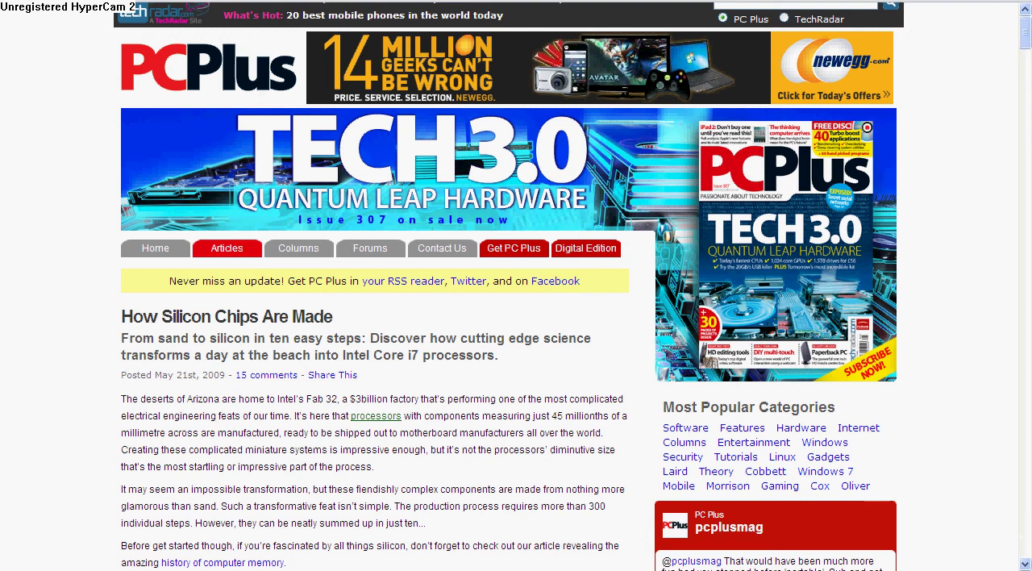
{"action": "scroll", "scroll_direction": "down", "scroll_amount": 3}
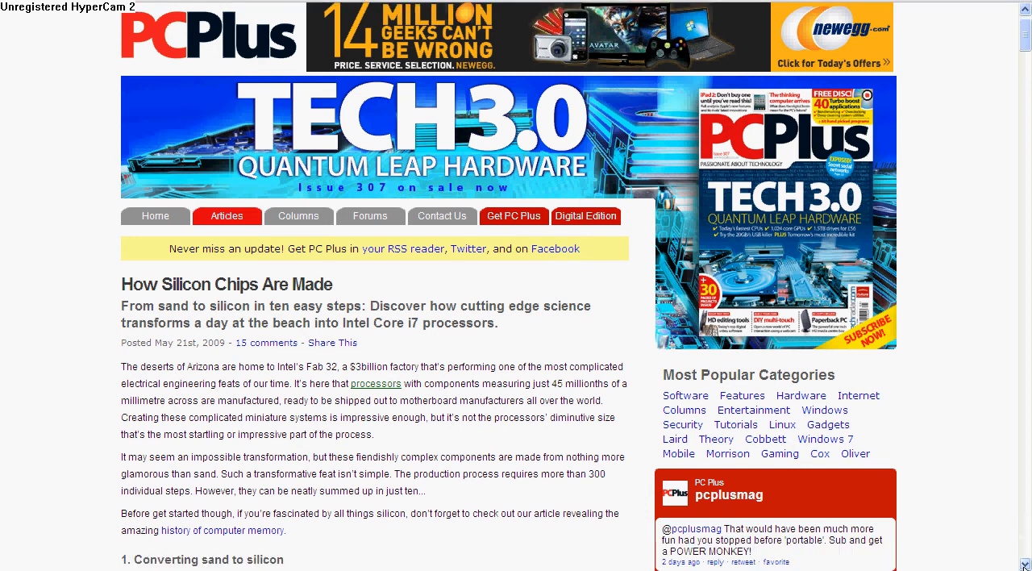
{"action": "scroll", "scroll_direction": "down", "scroll_amount": 3}
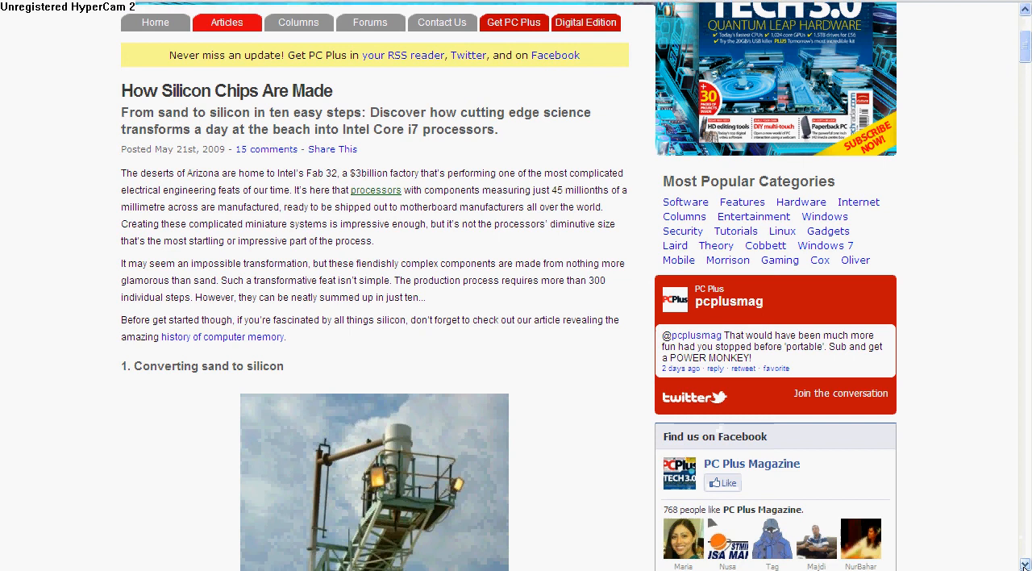
{"action": "scroll", "scroll_direction": "down", "scroll_amount": 3}
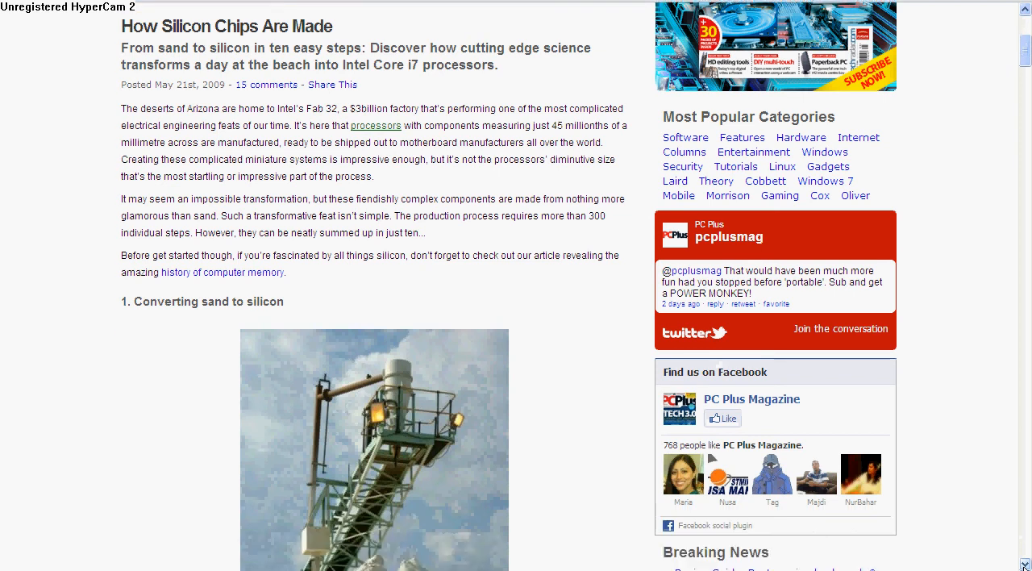
{"action": "scroll", "scroll_direction": "down", "scroll_amount": 3}
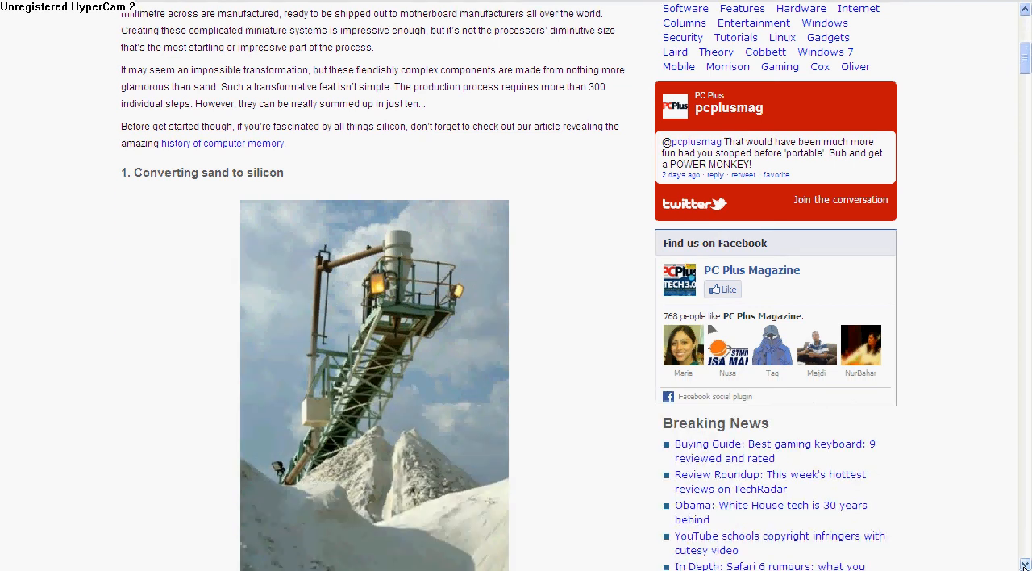
{"action": "scroll", "scroll_direction": "down", "scroll_amount": 3}
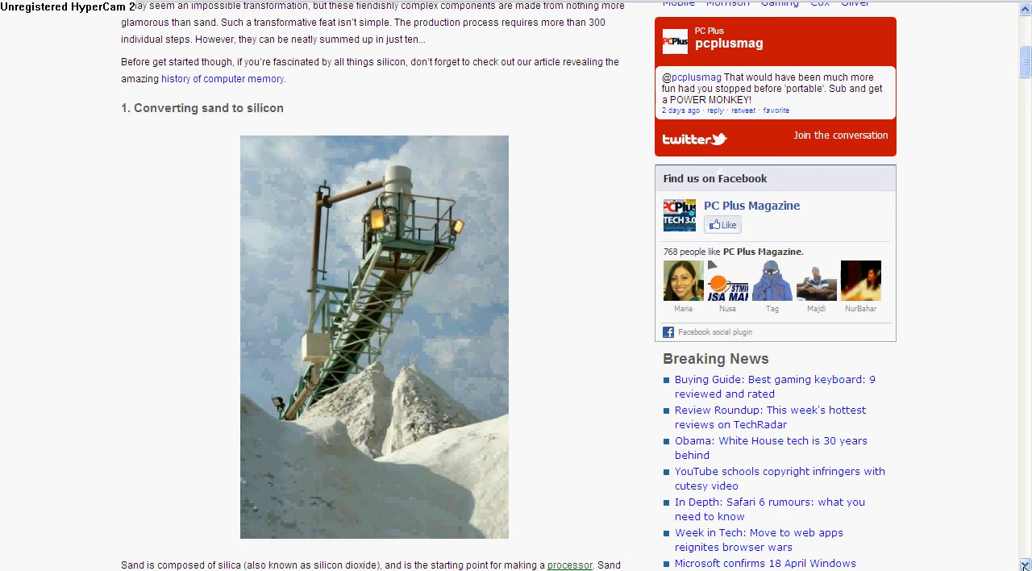
{"action": "scroll", "scroll_direction": "down", "scroll_amount": 3}
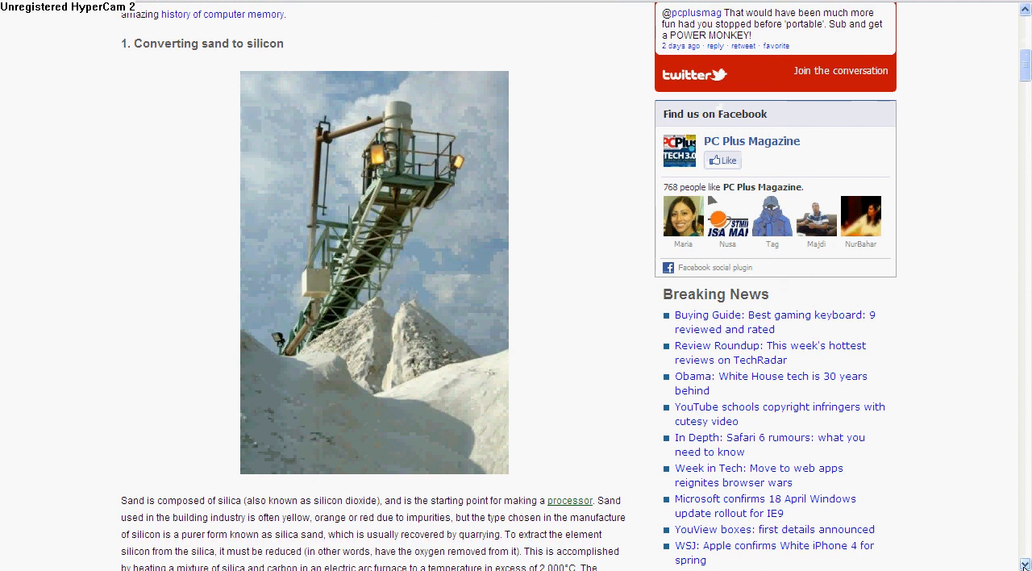
{"action": "scroll", "scroll_direction": "down", "scroll_amount": 3}
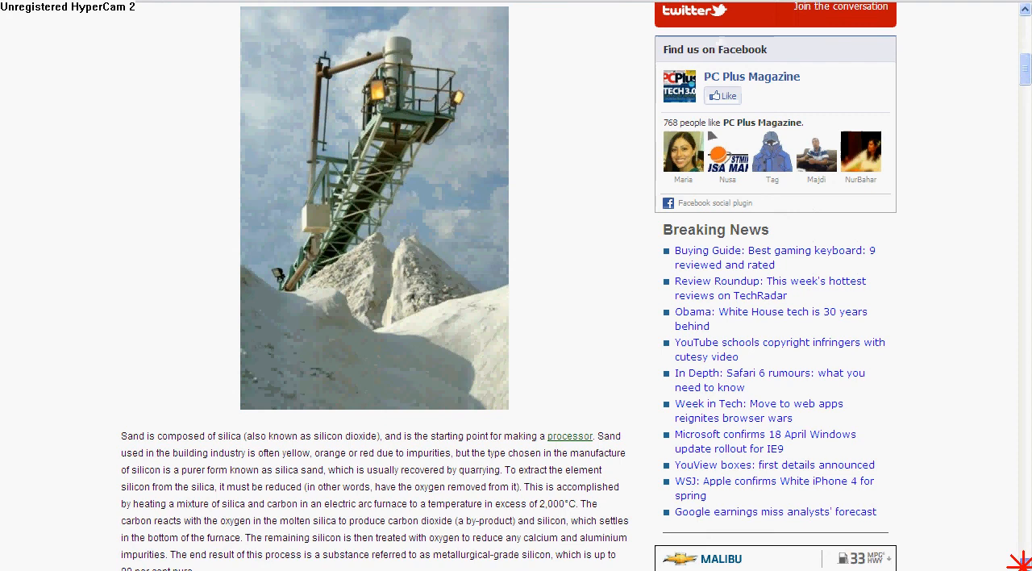
{"action": "scroll", "scroll_direction": "down", "scroll_amount": 3}
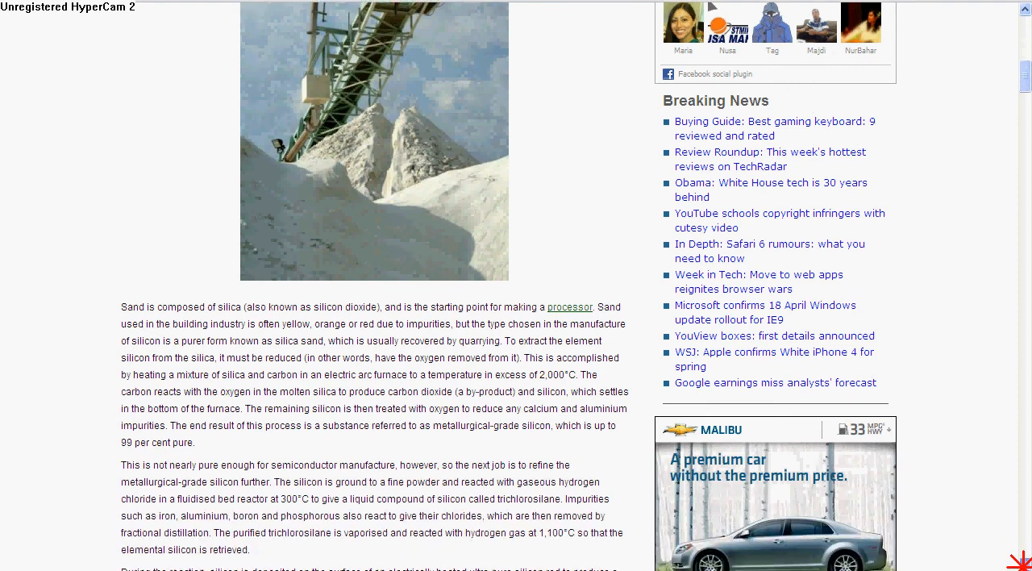
{"action": "scroll", "scroll_direction": "down", "scroll_amount": 3}
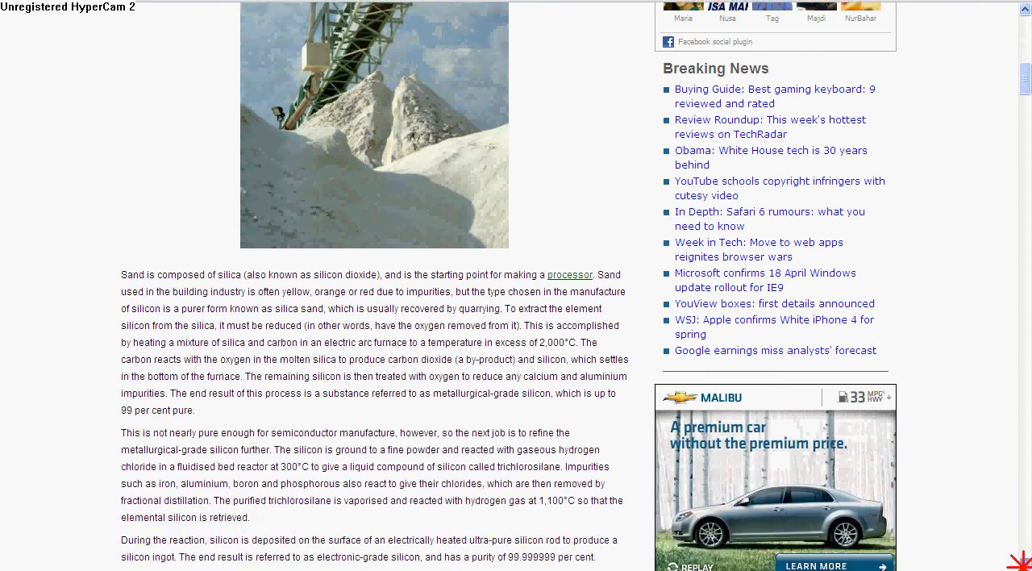
{"action": "scroll", "scroll_direction": "down", "scroll_amount": 3}
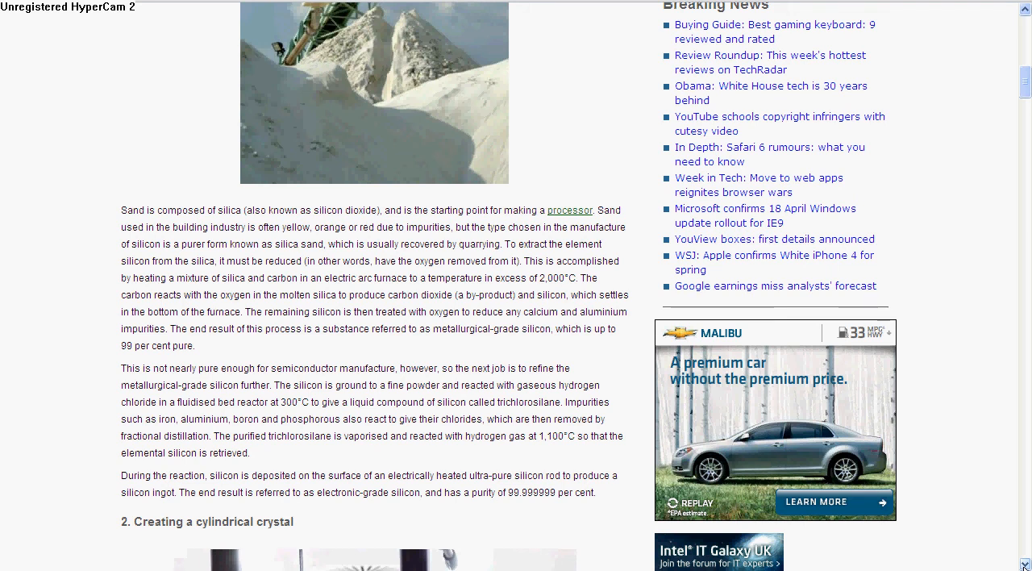
{"action": "scroll", "scroll_direction": "down", "scroll_amount": 3}
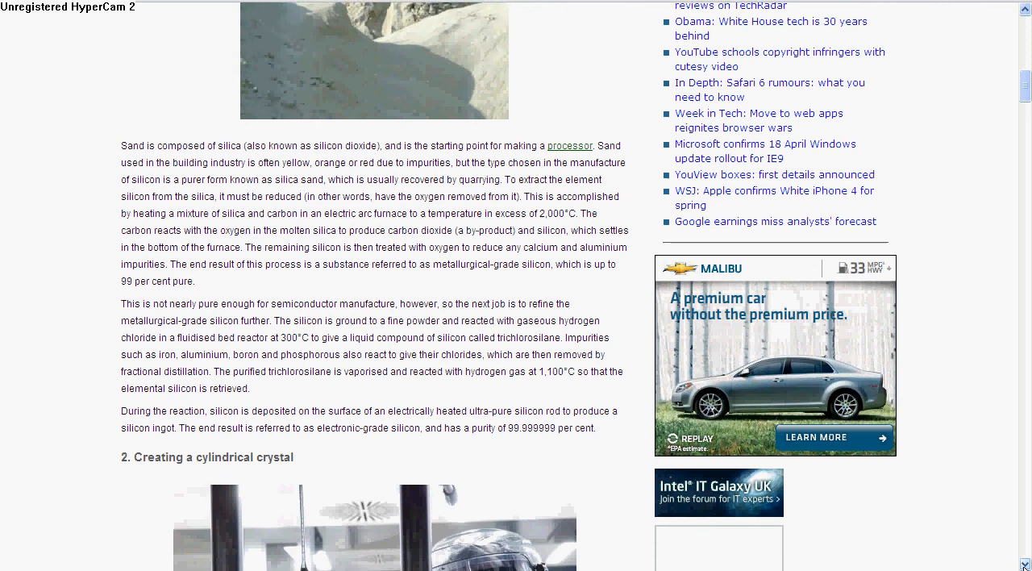
{"action": "scroll", "scroll_direction": "down", "scroll_amount": 3}
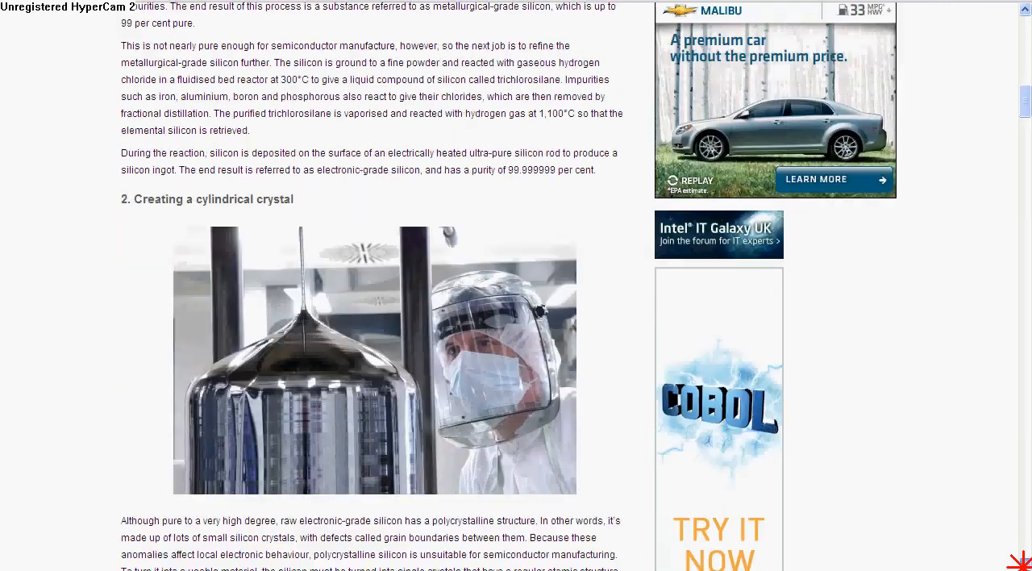
{"action": "scroll", "scroll_direction": "down", "scroll_amount": 3}
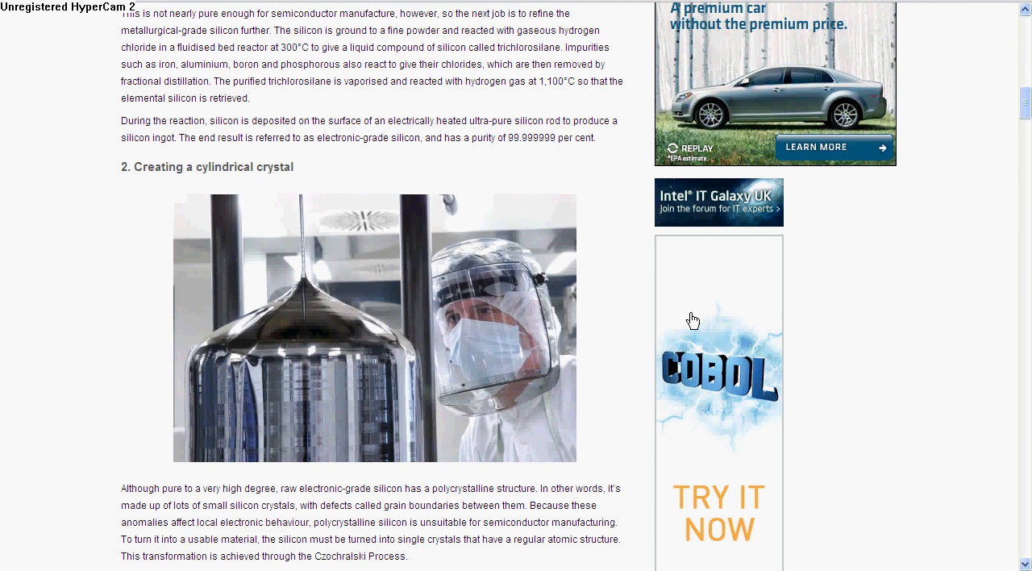
{"action": "mouse_move", "coordinate": [743, 285]}
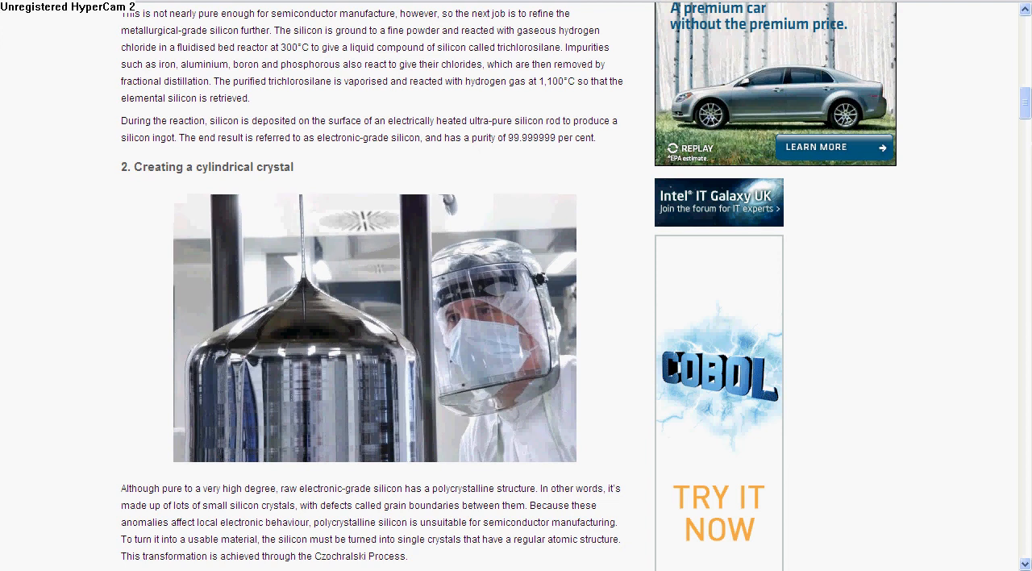
{"action": "scroll", "scroll_direction": "down", "scroll_amount": 3}
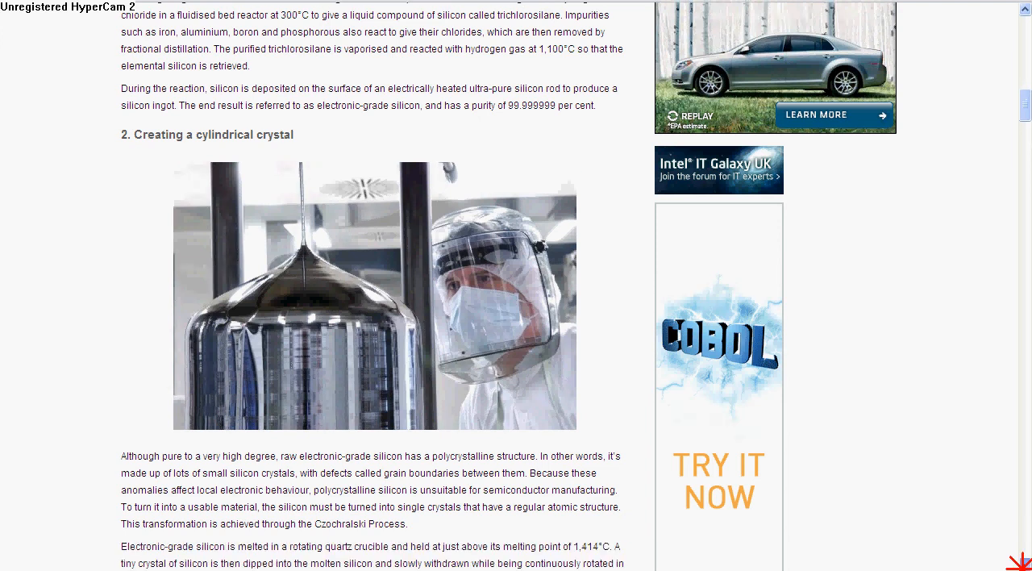
{"action": "scroll", "scroll_direction": "down", "scroll_amount": 3}
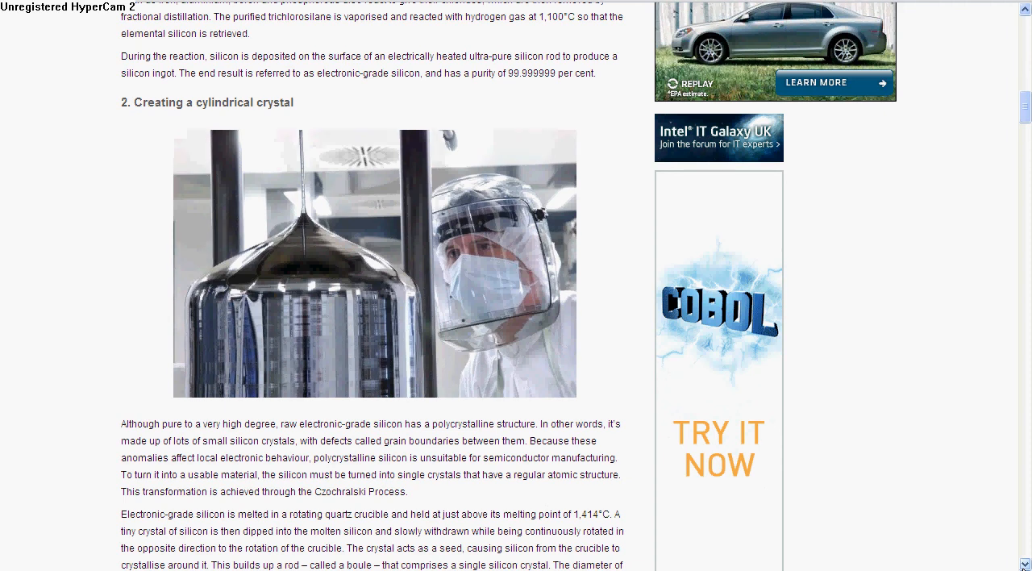
{"action": "scroll", "scroll_direction": "down", "scroll_amount": 3}
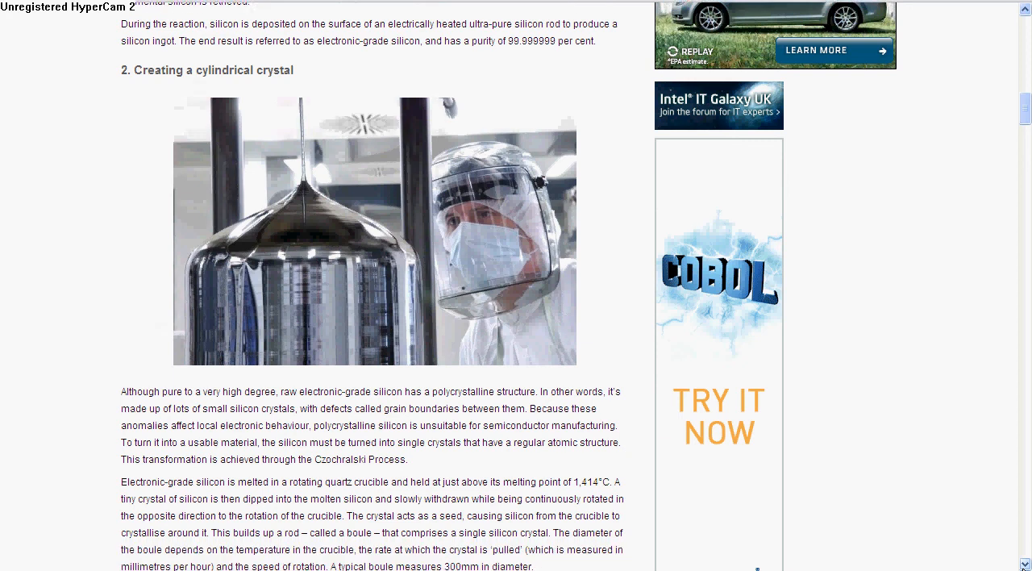
{"action": "scroll", "scroll_direction": "down", "scroll_amount": 3}
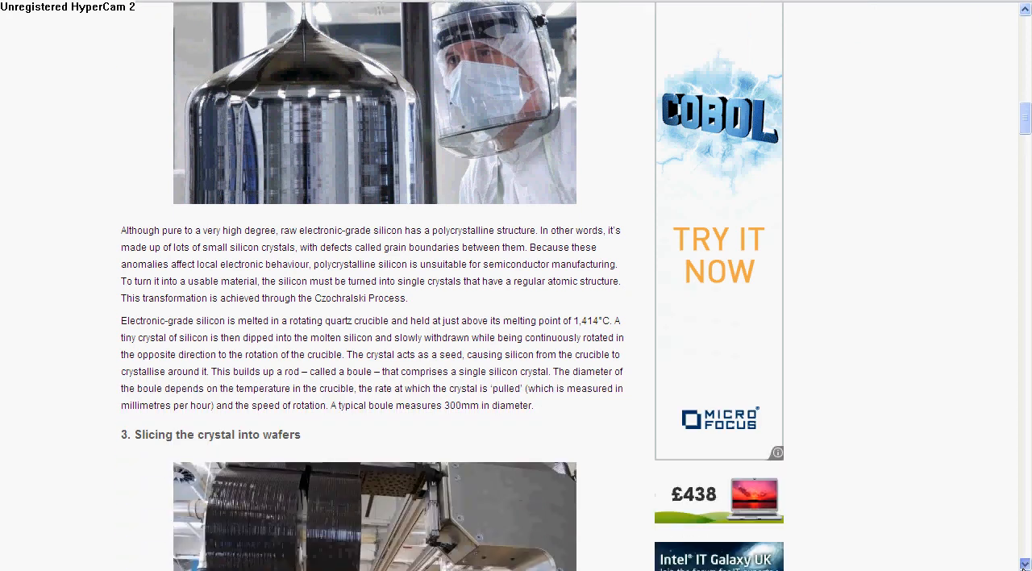
{"action": "scroll", "scroll_direction": "down", "scroll_amount": 3}
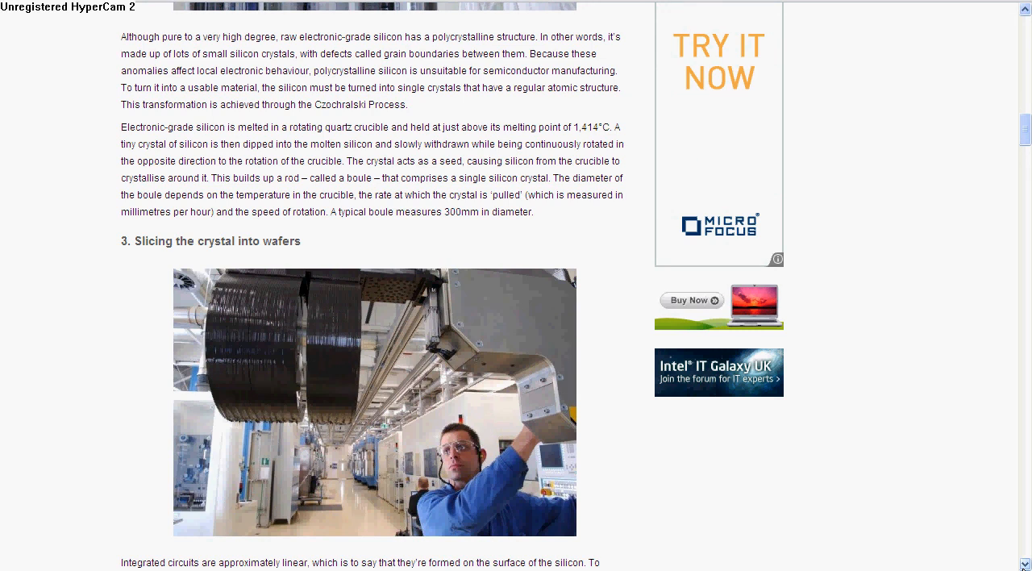
{"action": "scroll", "scroll_direction": "down", "scroll_amount": 3}
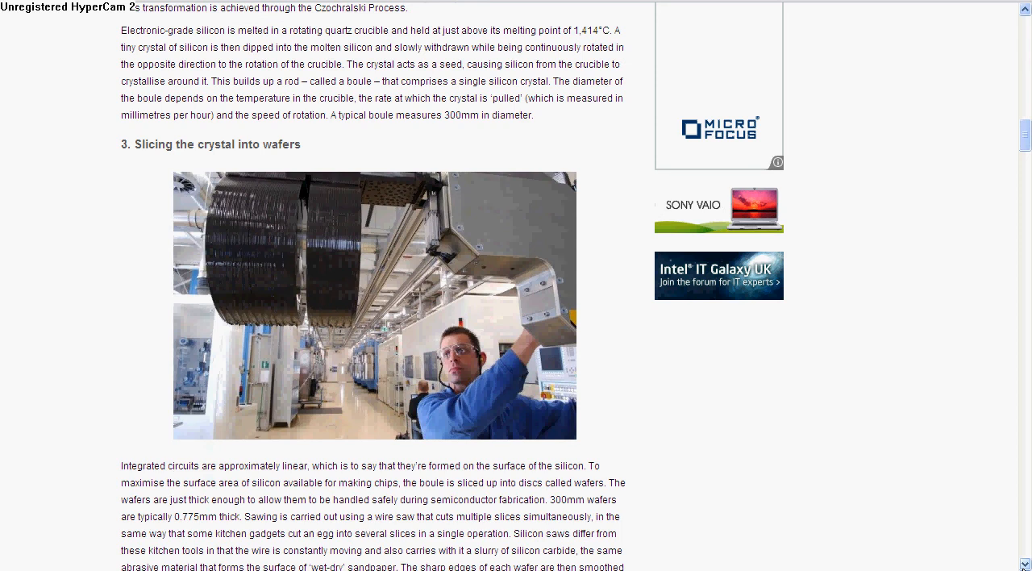
{"action": "scroll", "scroll_direction": "down", "scroll_amount": 3}
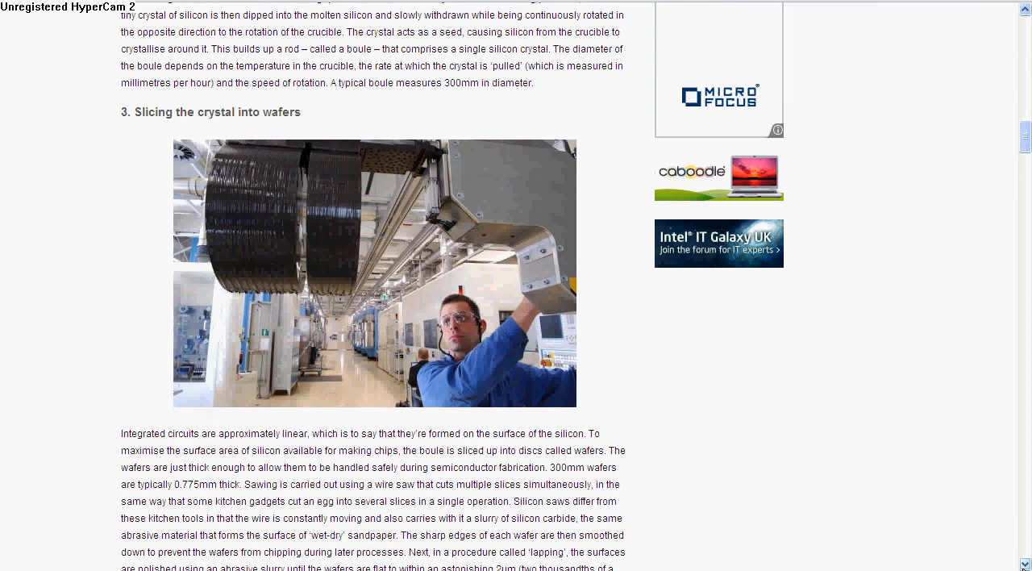
{"action": "scroll", "scroll_direction": "down", "scroll_amount": 3}
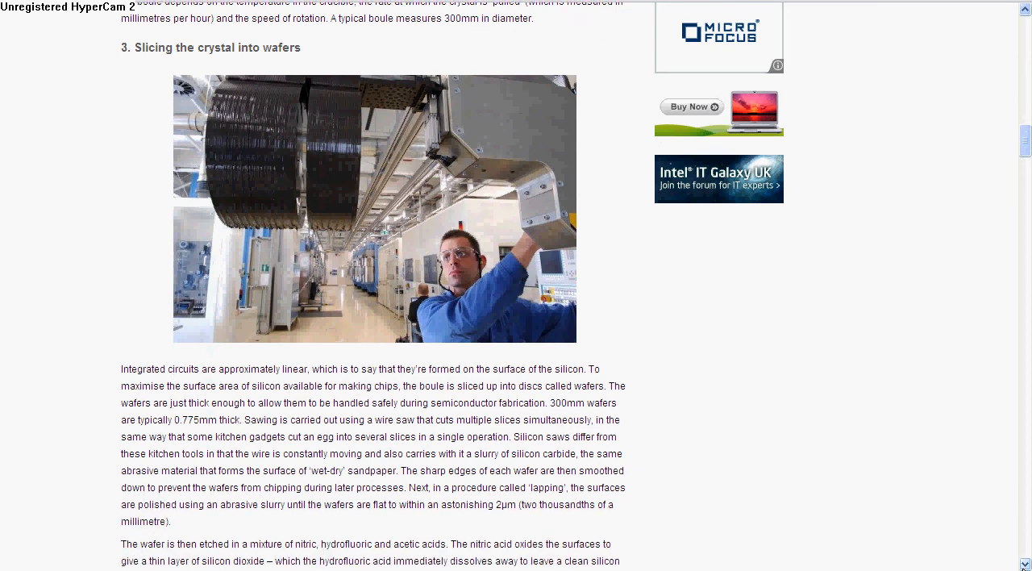
{"action": "scroll", "scroll_direction": "down", "scroll_amount": 3}
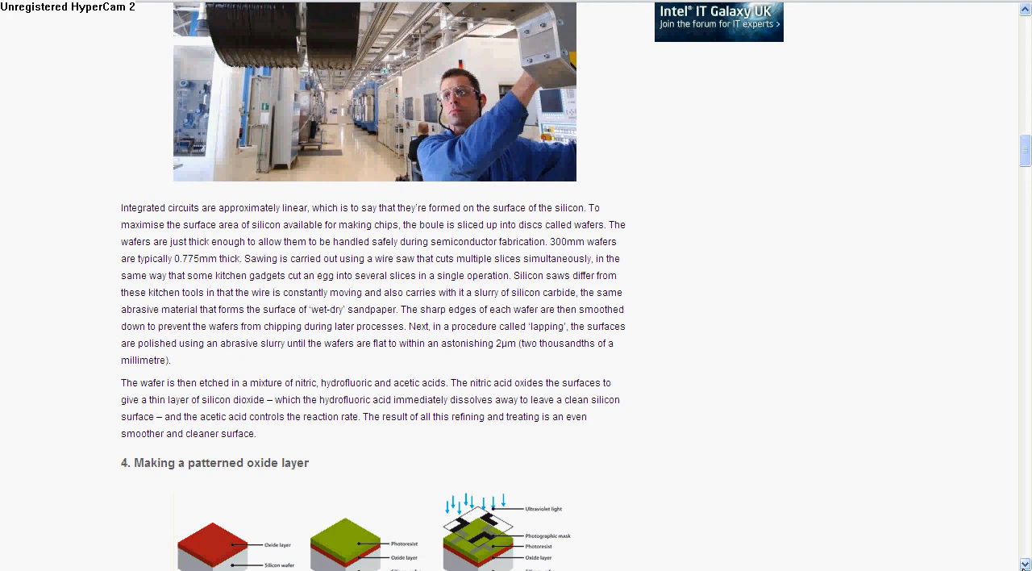
{"action": "scroll", "scroll_direction": "down", "scroll_amount": 3}
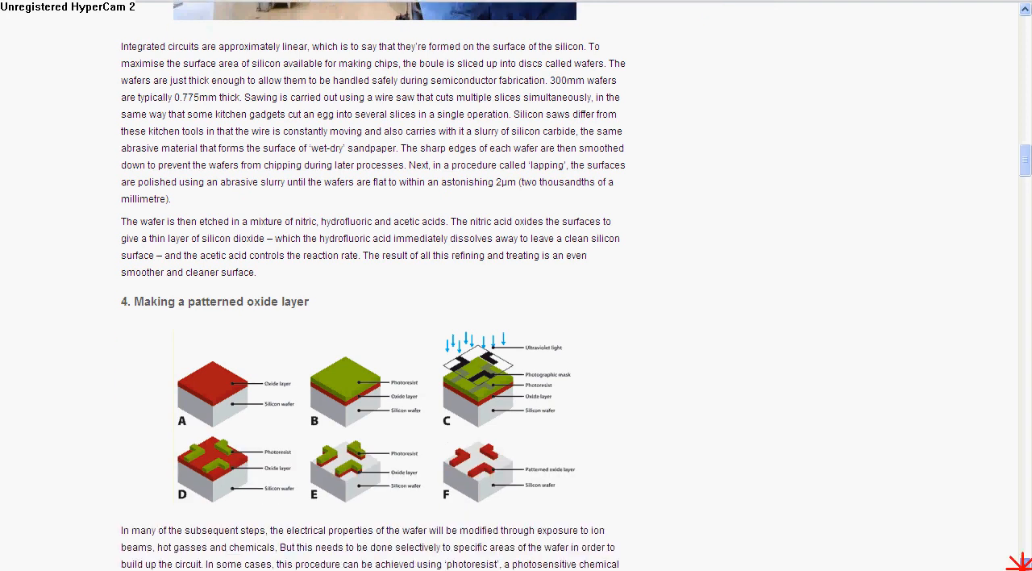
{"action": "scroll", "scroll_direction": "down", "scroll_amount": 3}
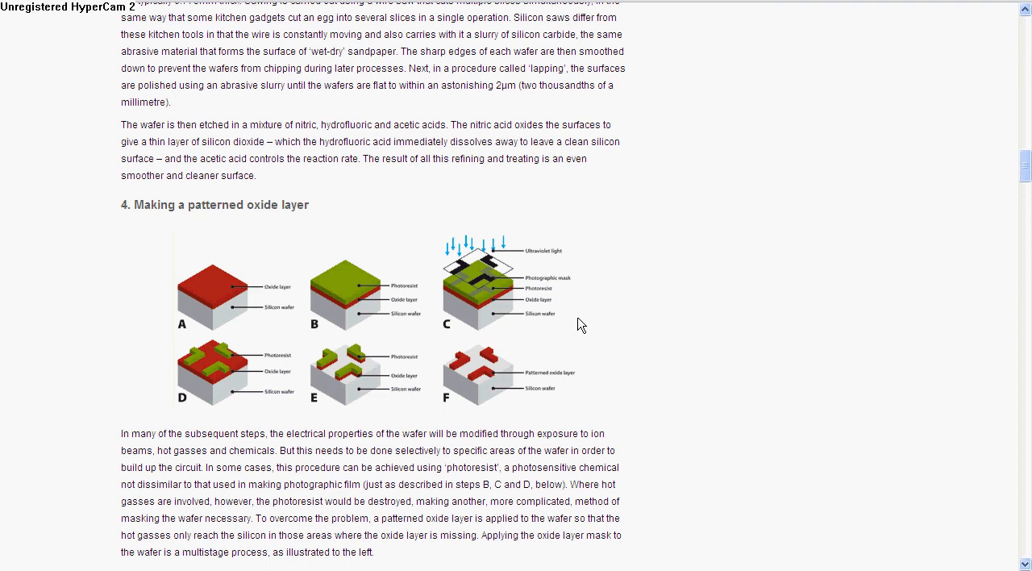
{"action": "mouse_move", "coordinate": [587, 324]}
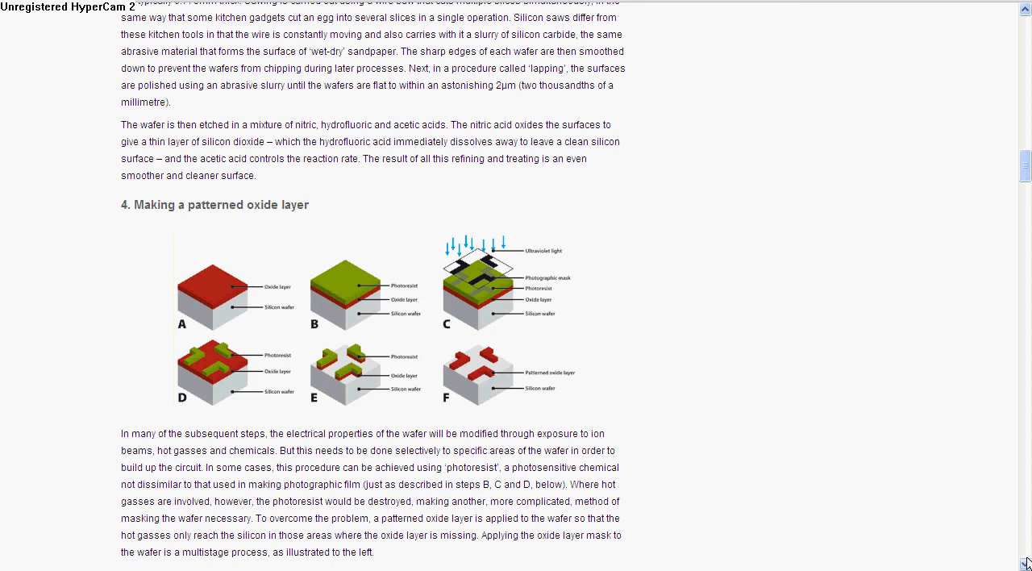
{"action": "scroll", "scroll_direction": "down", "scroll_amount": 3}
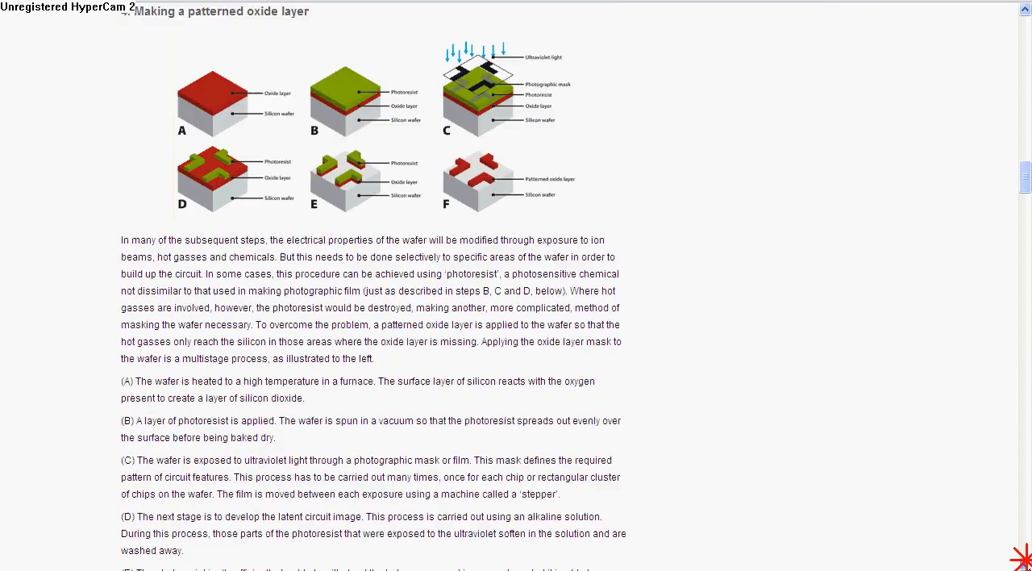
{"action": "scroll", "scroll_direction": "down", "scroll_amount": 3}
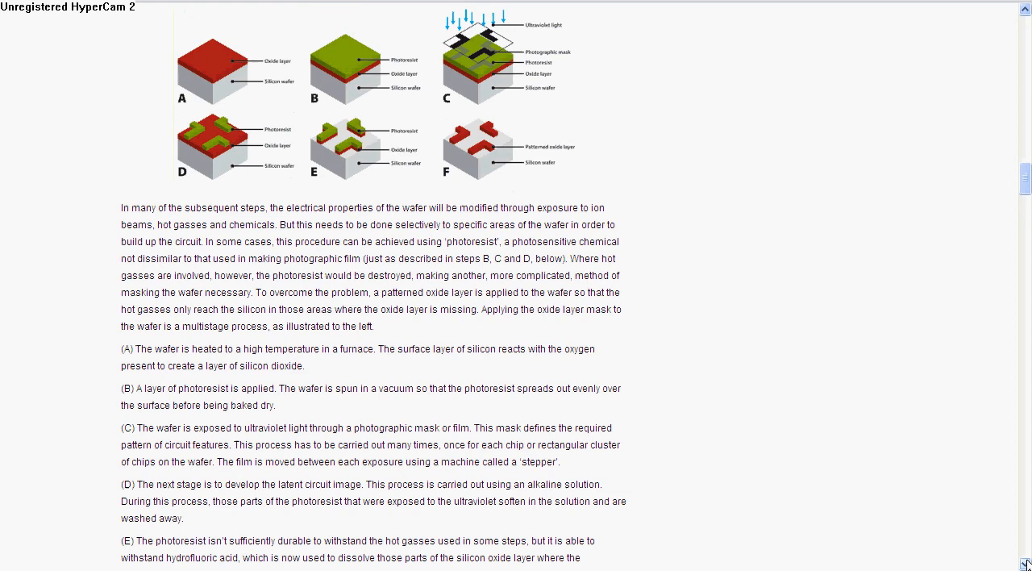
{"action": "scroll", "scroll_direction": "down", "scroll_amount": 3}
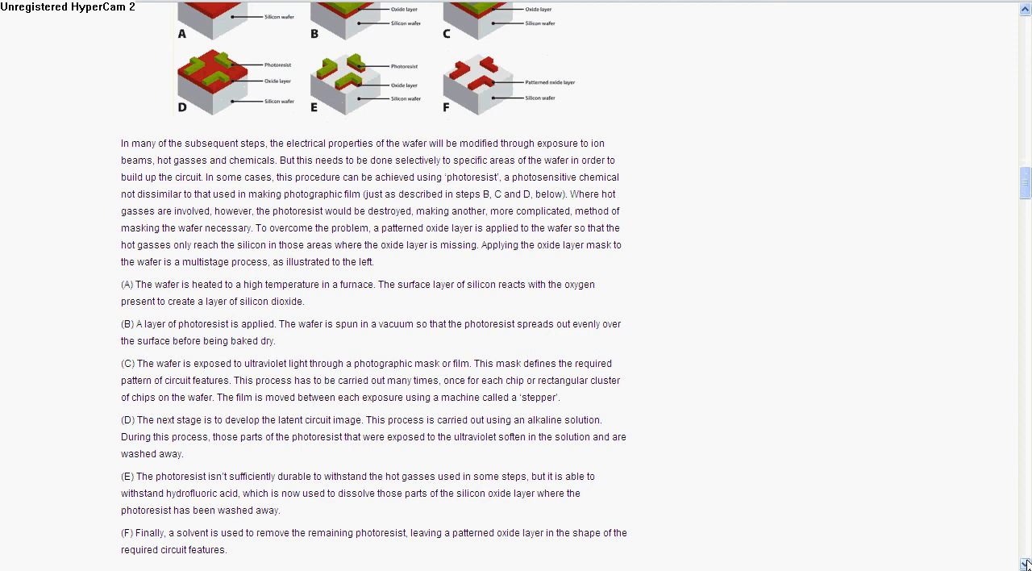
{"action": "mouse_move", "coordinate": [591, 270]}
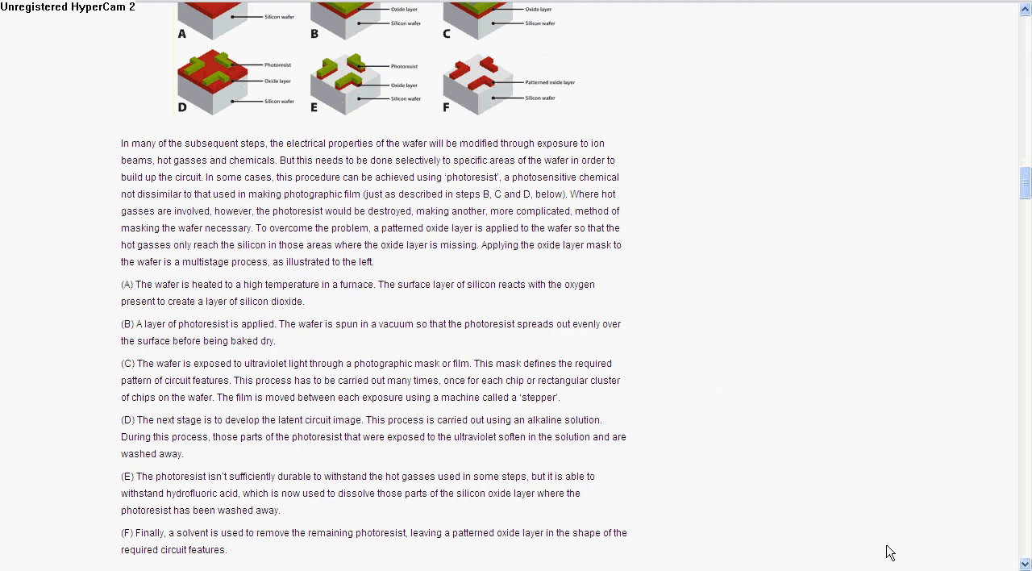
{"action": "mouse_move", "coordinate": [933, 532]}
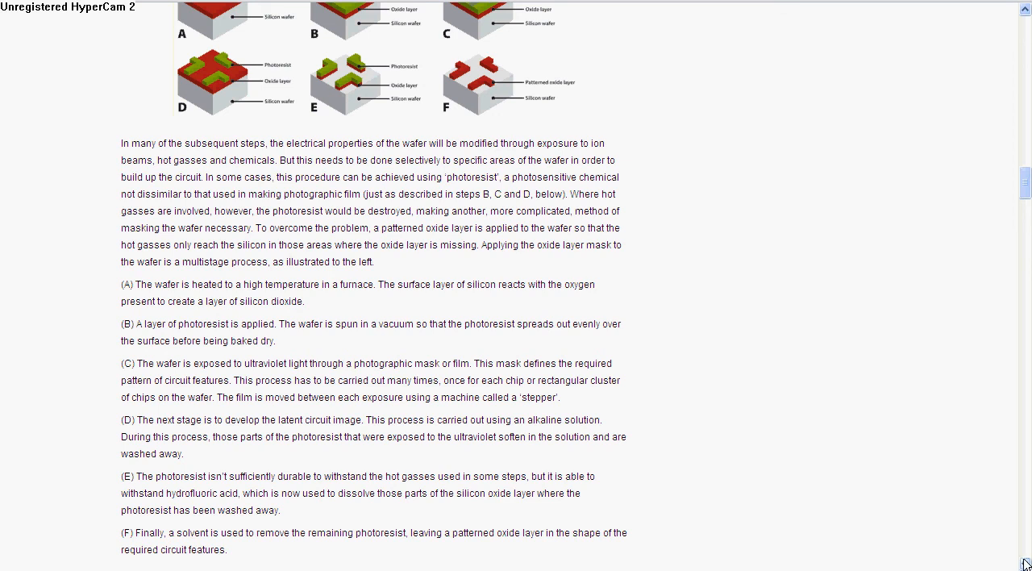
{"action": "scroll", "scroll_direction": "down", "scroll_amount": 3}
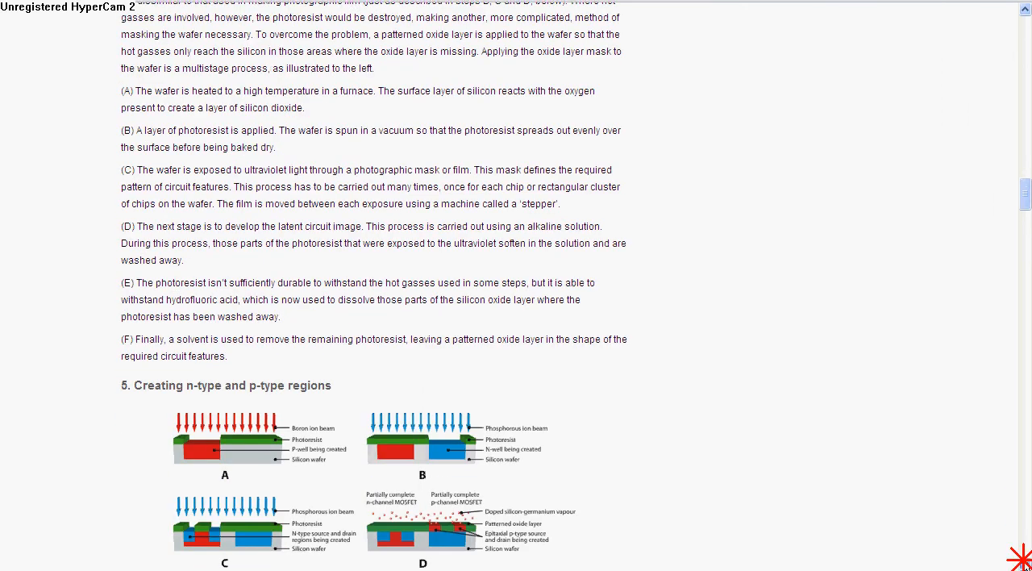
{"action": "scroll", "scroll_direction": "down", "scroll_amount": 3}
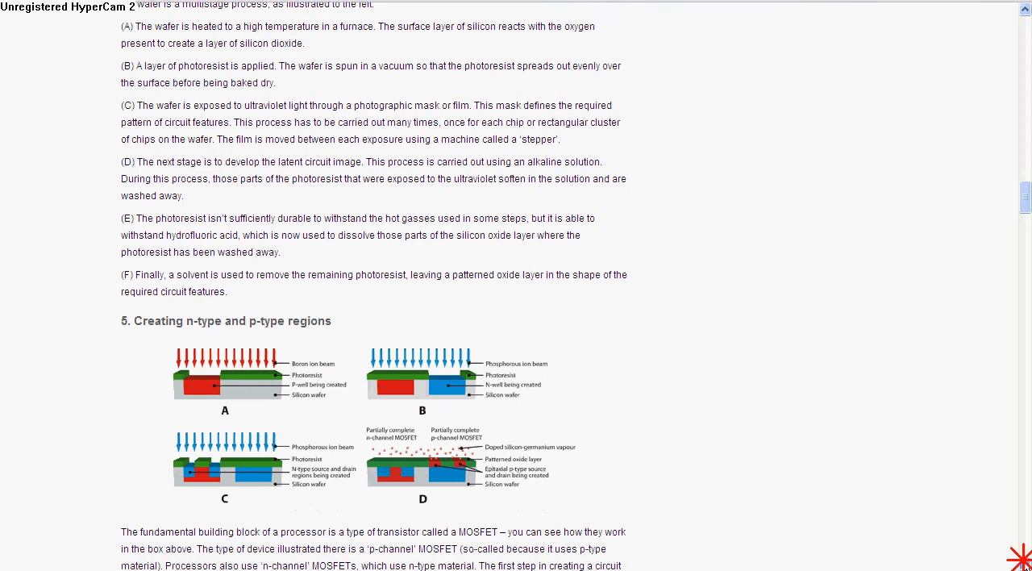
{"action": "scroll", "scroll_direction": "down", "scroll_amount": 3}
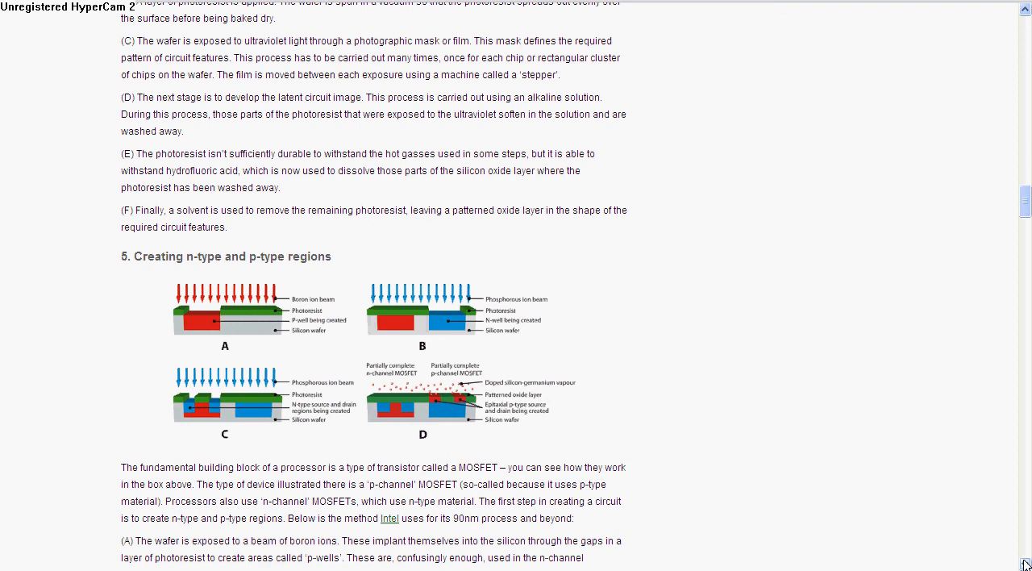
{"action": "scroll", "scroll_direction": "down", "scroll_amount": 3}
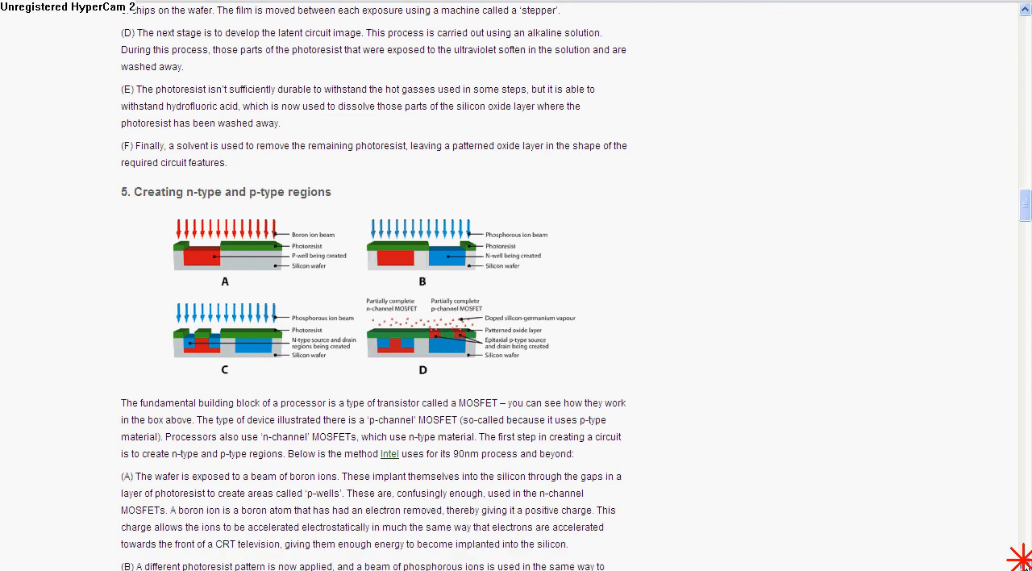
{"action": "scroll", "scroll_direction": "down", "scroll_amount": 3}
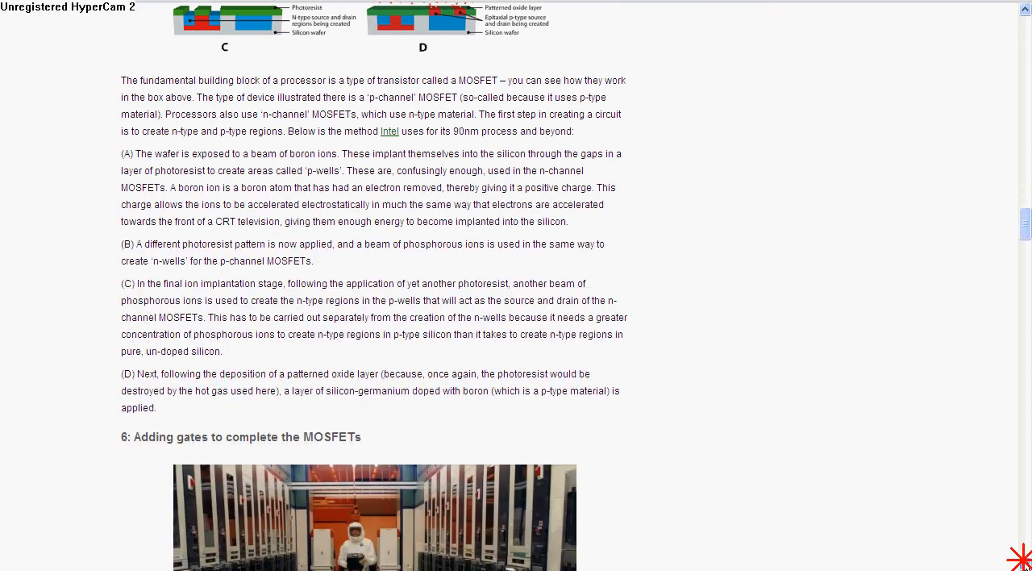
{"action": "scroll", "scroll_direction": "down", "scroll_amount": 3}
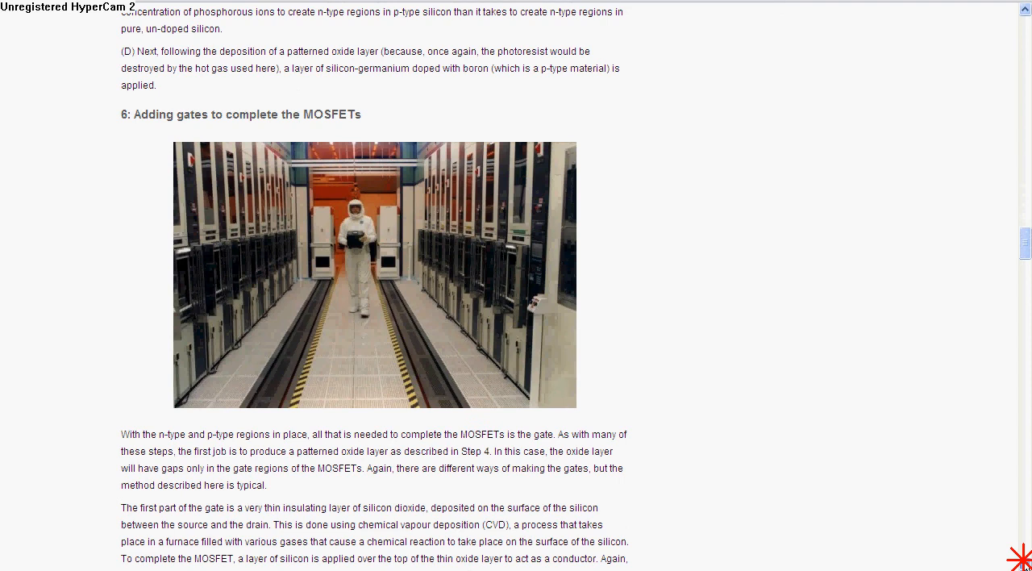
{"action": "scroll", "scroll_direction": "down", "scroll_amount": 3}
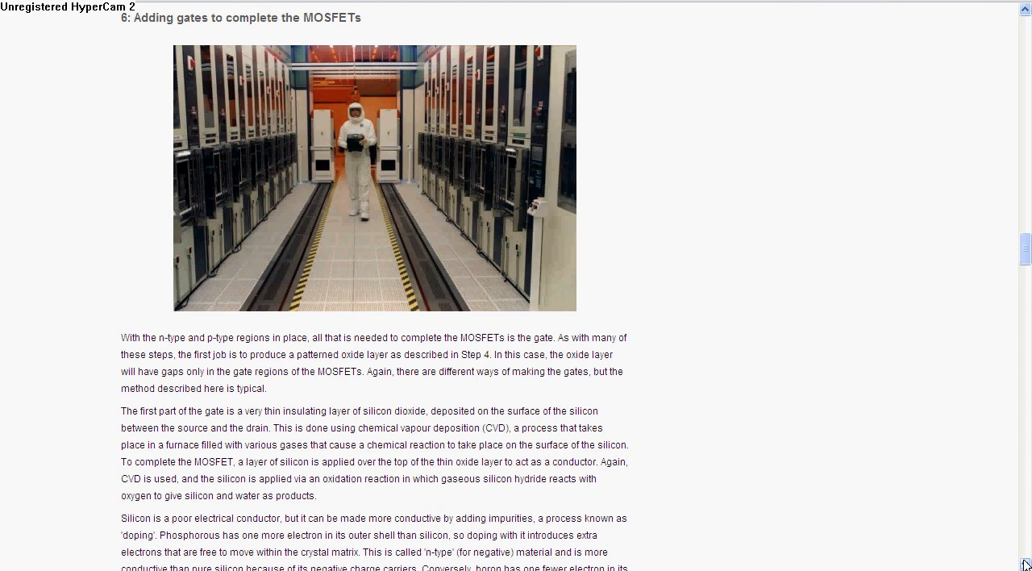
{"action": "scroll", "scroll_direction": "down", "scroll_amount": 3}
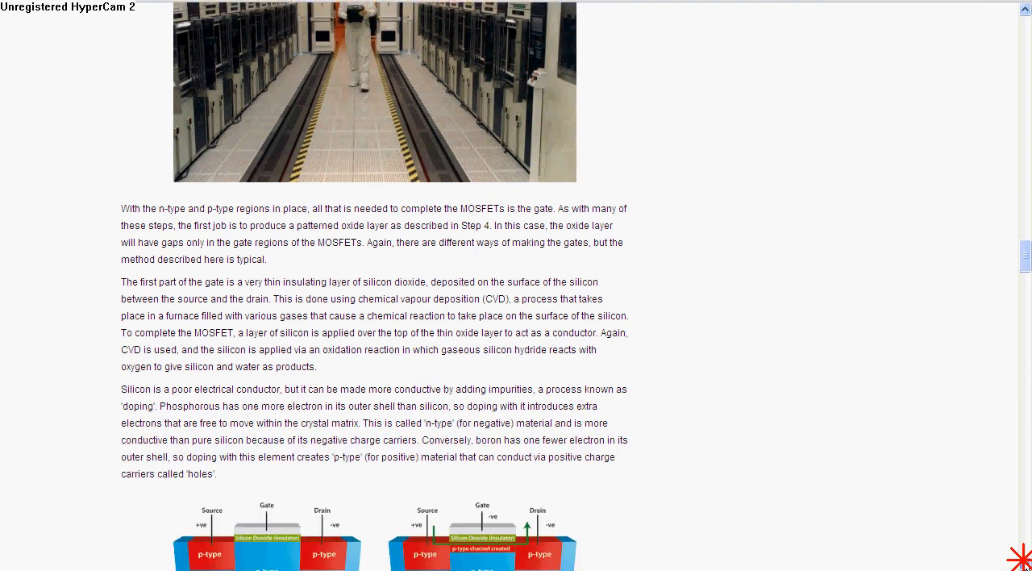
{"action": "scroll", "scroll_direction": "down", "scroll_amount": 3}
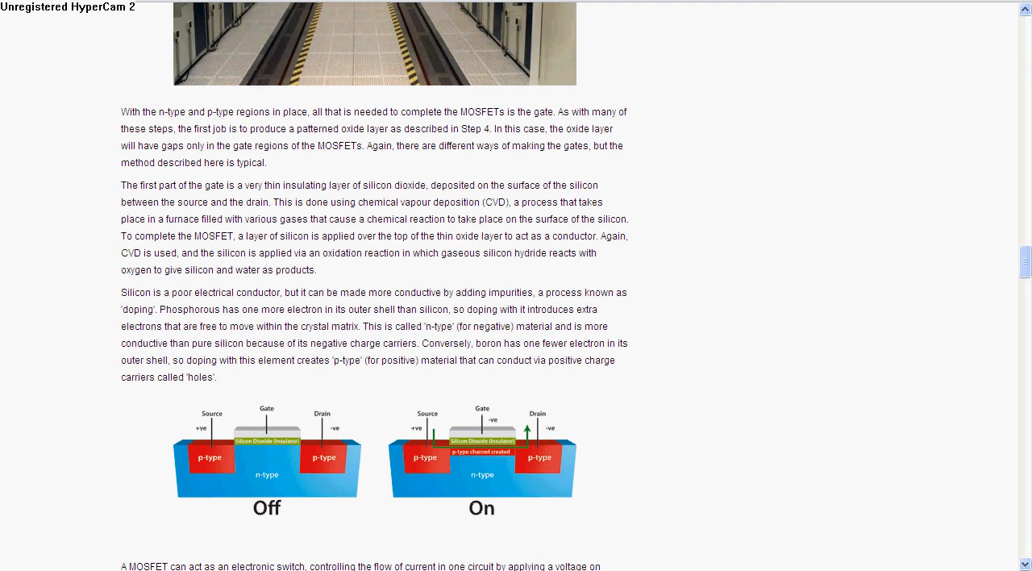
{"action": "mouse_move", "coordinate": [716, 485]}
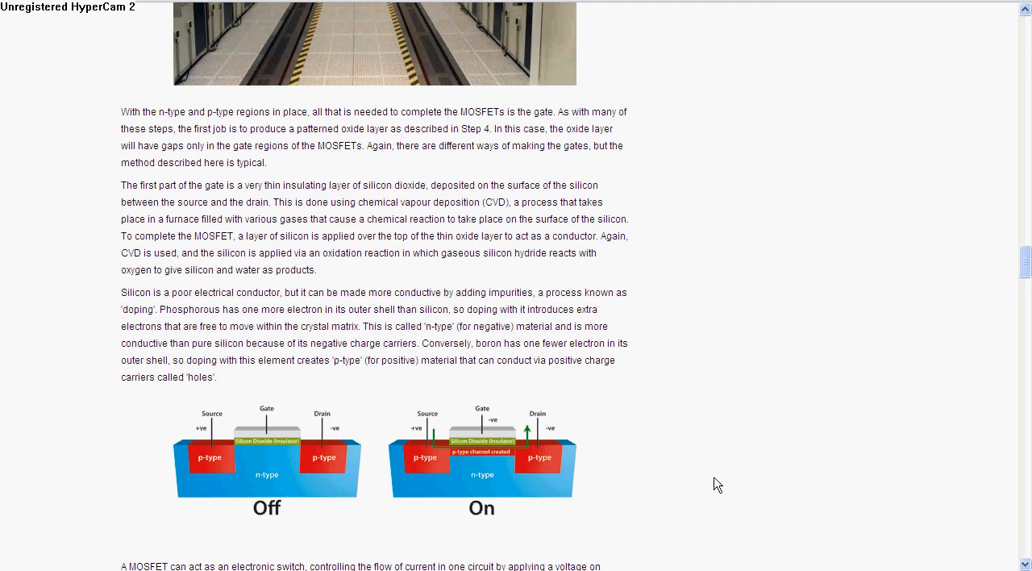
{"action": "mouse_move", "coordinate": [677, 499]}
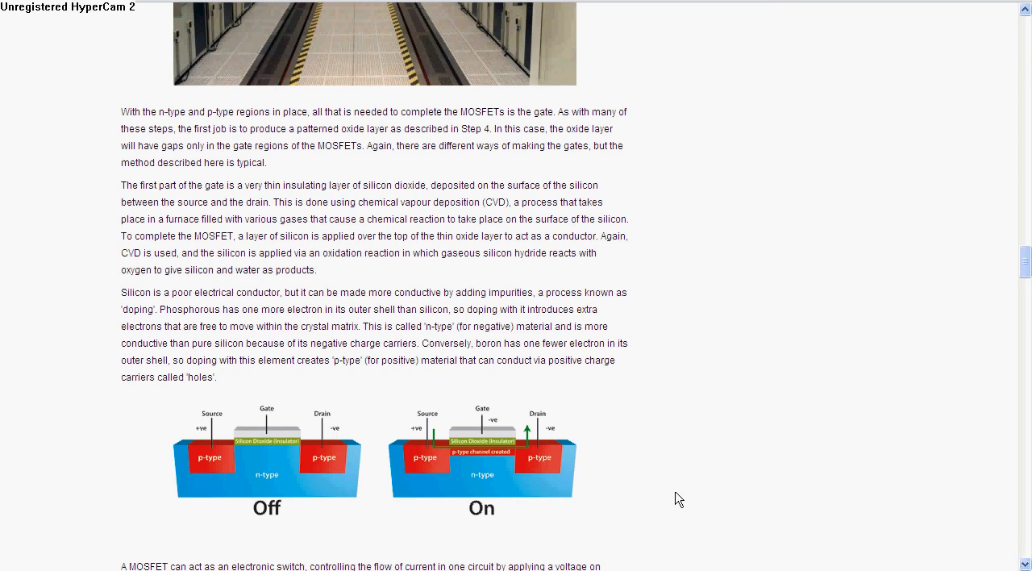
{"action": "mouse_move", "coordinate": [245, 458]}
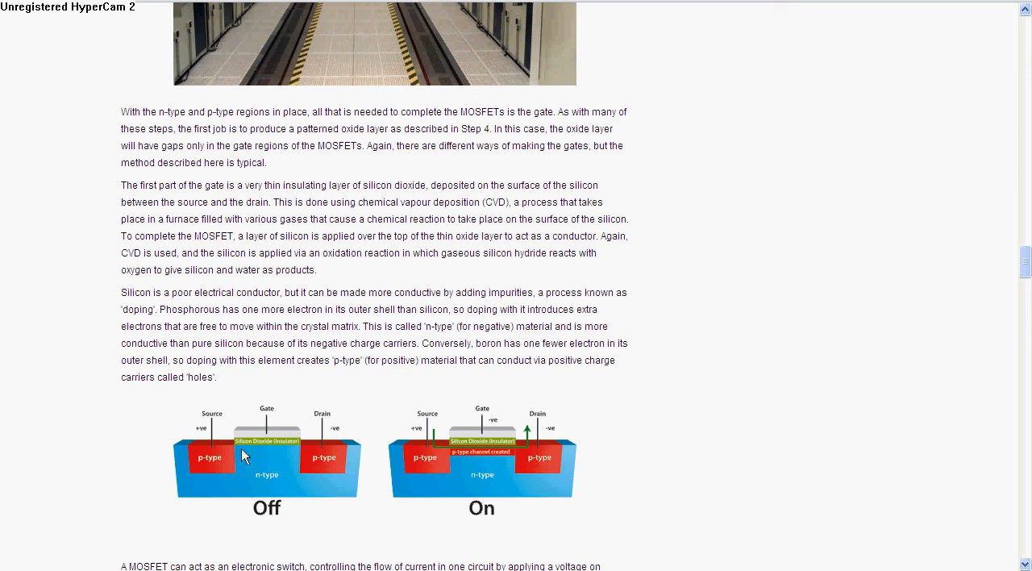
{"action": "mouse_move", "coordinate": [354, 423]}
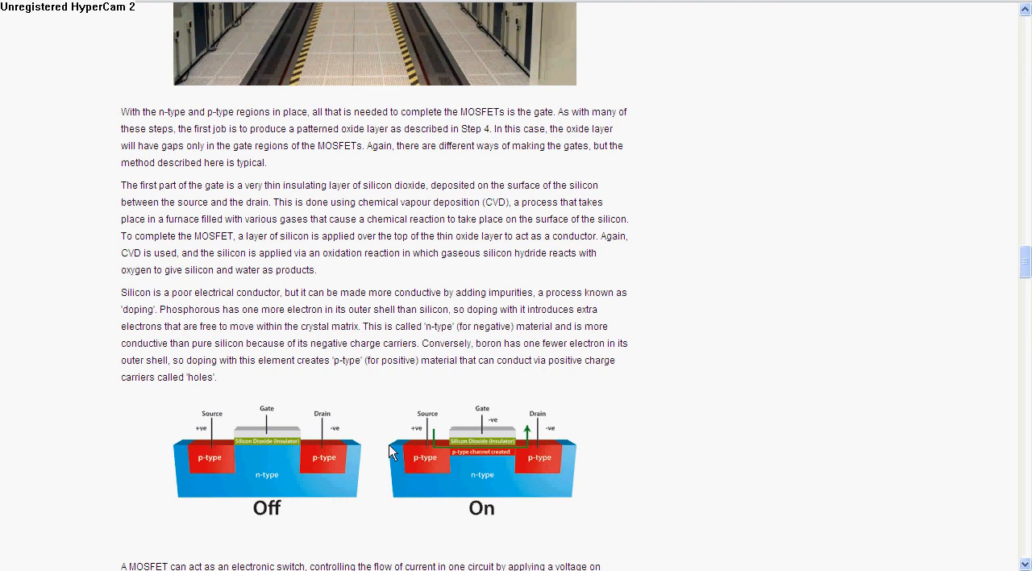
{"action": "mouse_move", "coordinate": [481, 465]}
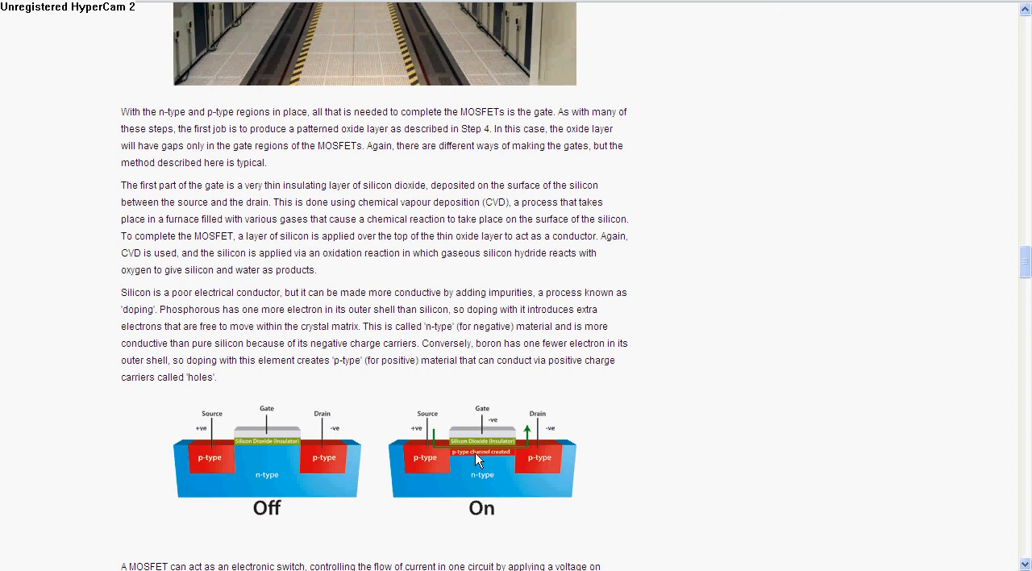
{"action": "mouse_move", "coordinate": [475, 459]}
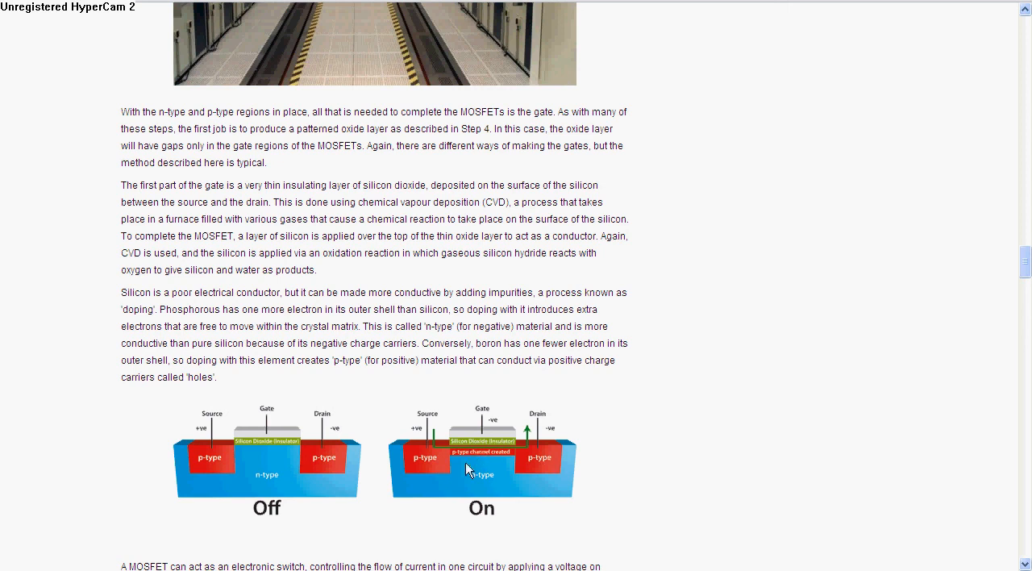
{"action": "mouse_move", "coordinate": [787, 363]}
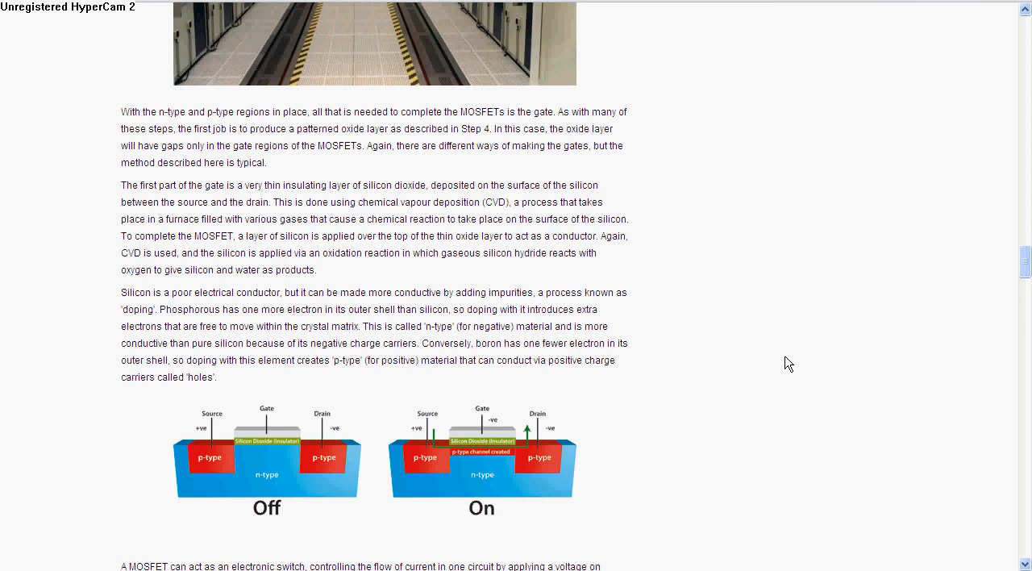
{"action": "mouse_move", "coordinate": [1025, 559]}
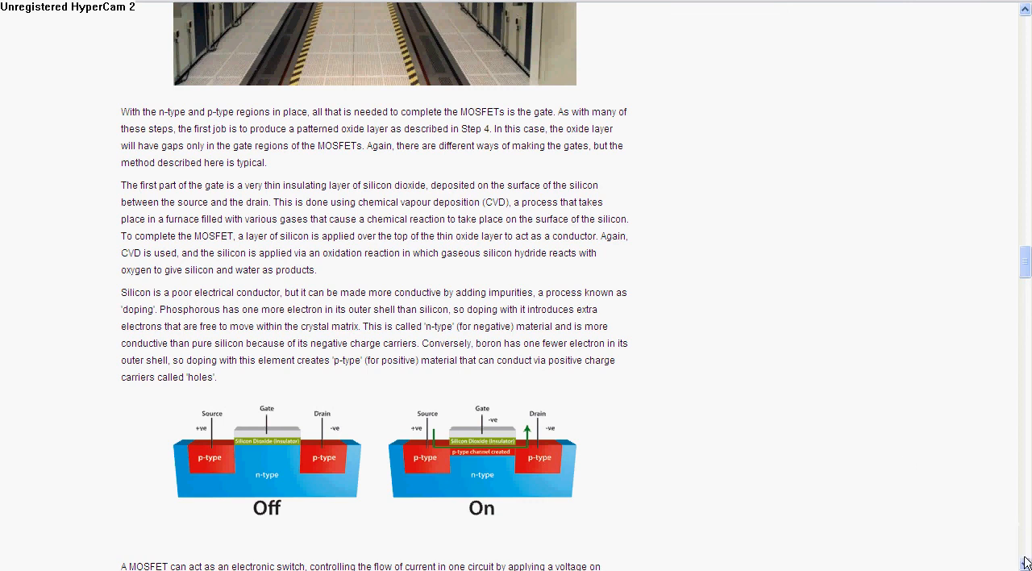
{"action": "scroll", "scroll_direction": "down", "scroll_amount": 3}
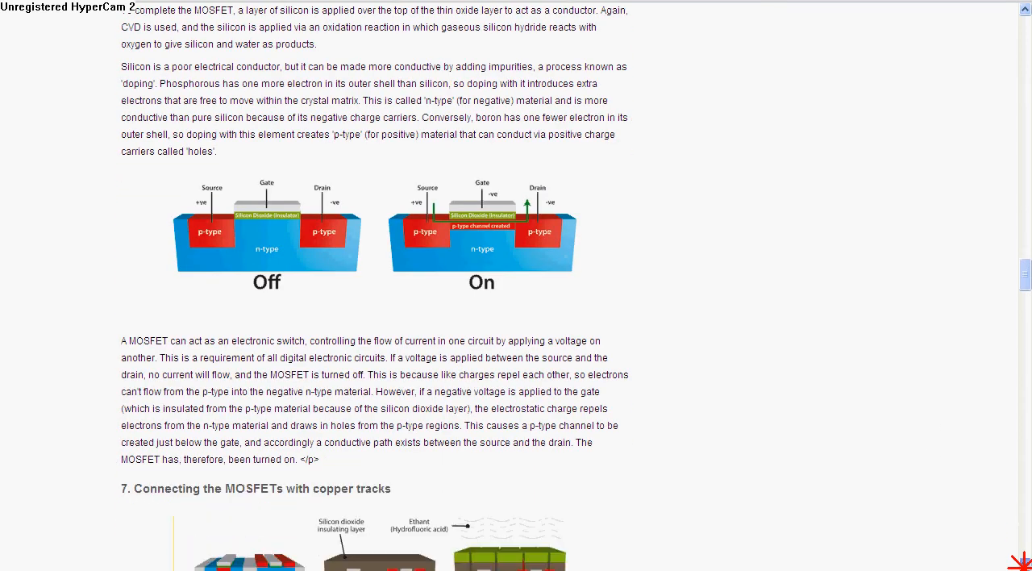
{"action": "scroll", "scroll_direction": "down", "scroll_amount": 3}
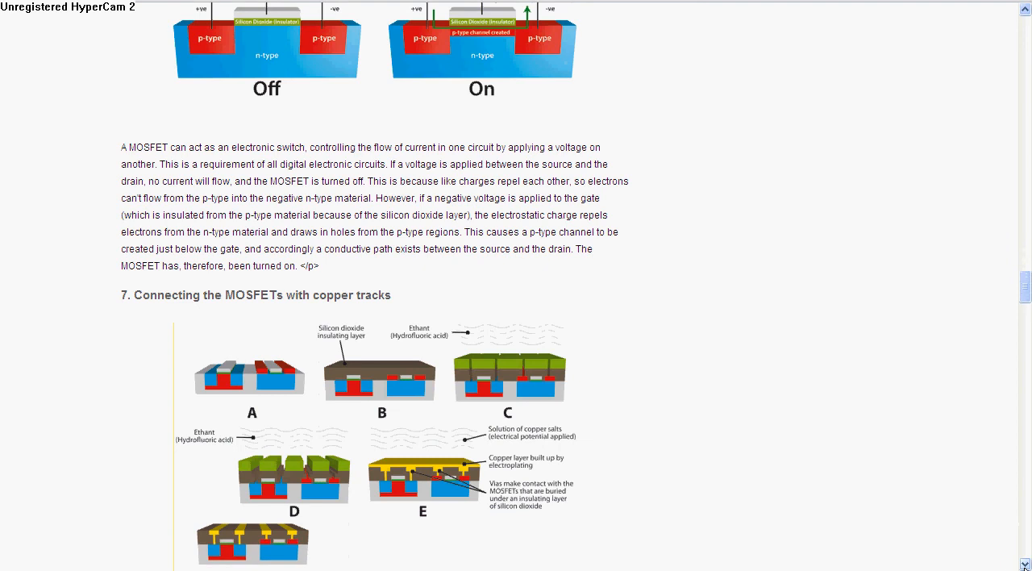
{"action": "scroll", "scroll_direction": "down", "scroll_amount": 3}
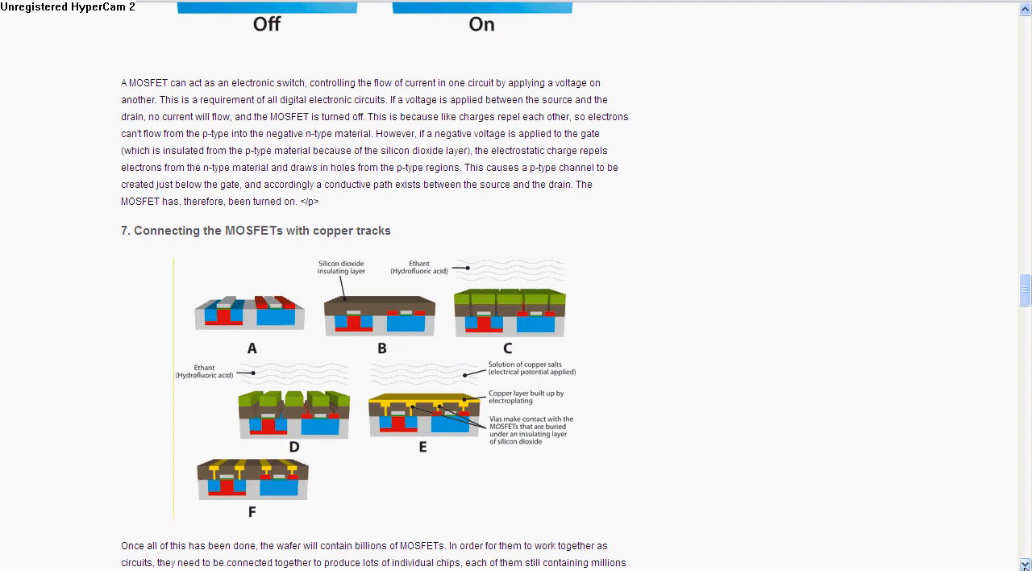
{"action": "scroll", "scroll_direction": "down", "scroll_amount": 3}
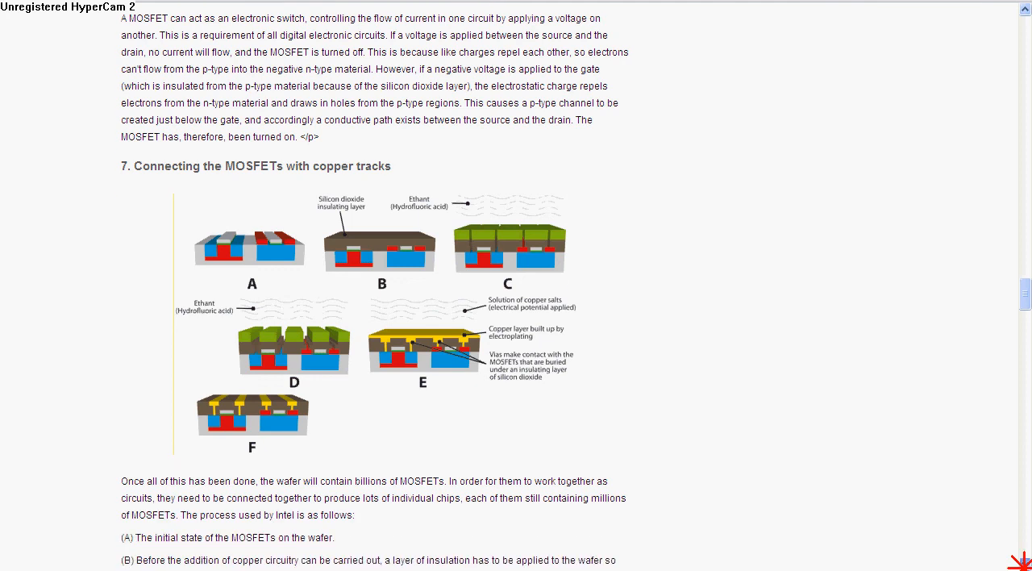
{"action": "scroll", "scroll_direction": "down", "scroll_amount": 3}
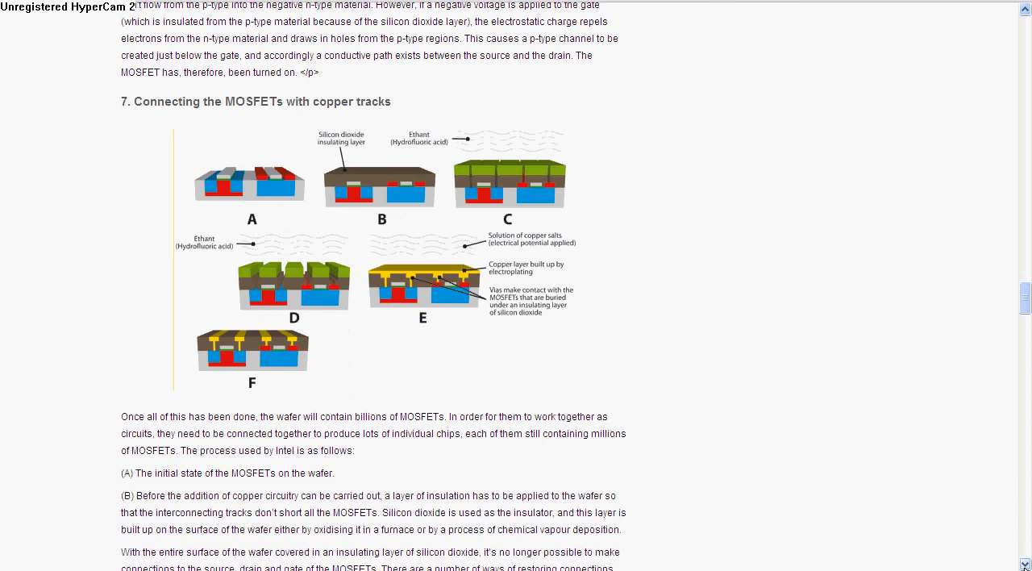
{"action": "scroll", "scroll_direction": "down", "scroll_amount": 3}
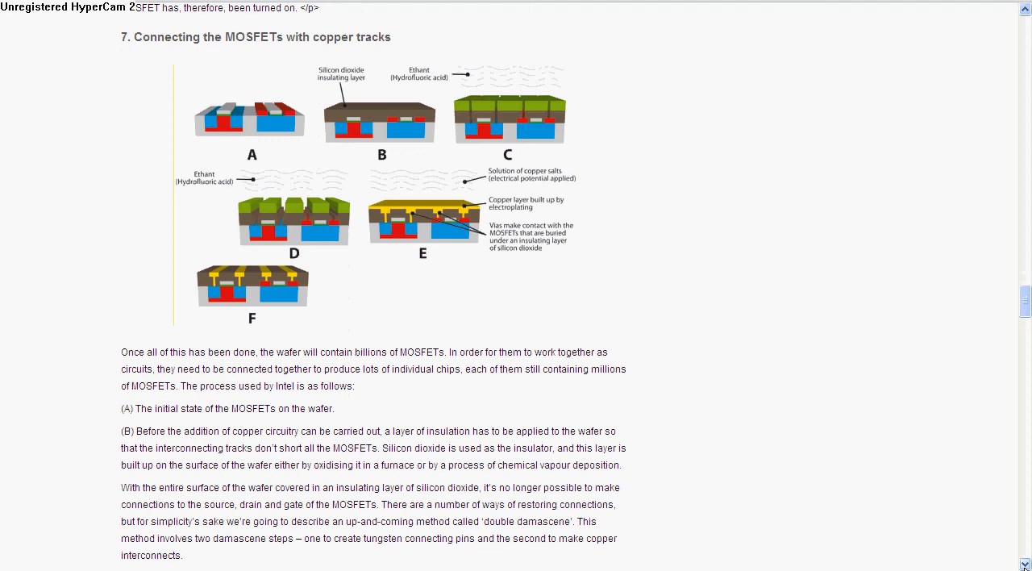
{"action": "scroll", "scroll_direction": "down", "scroll_amount": 3}
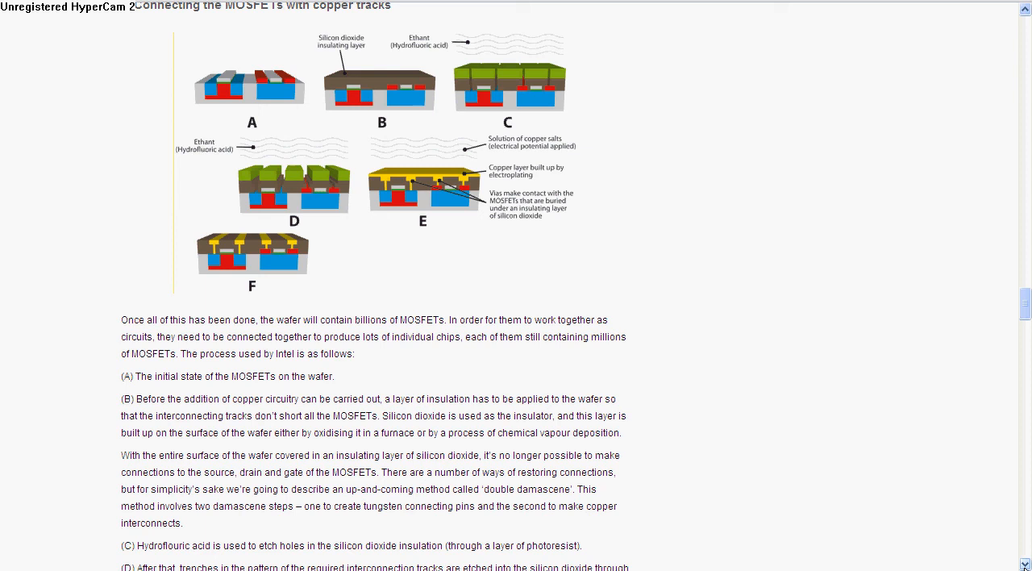
{"action": "scroll", "scroll_direction": "down", "scroll_amount": 3}
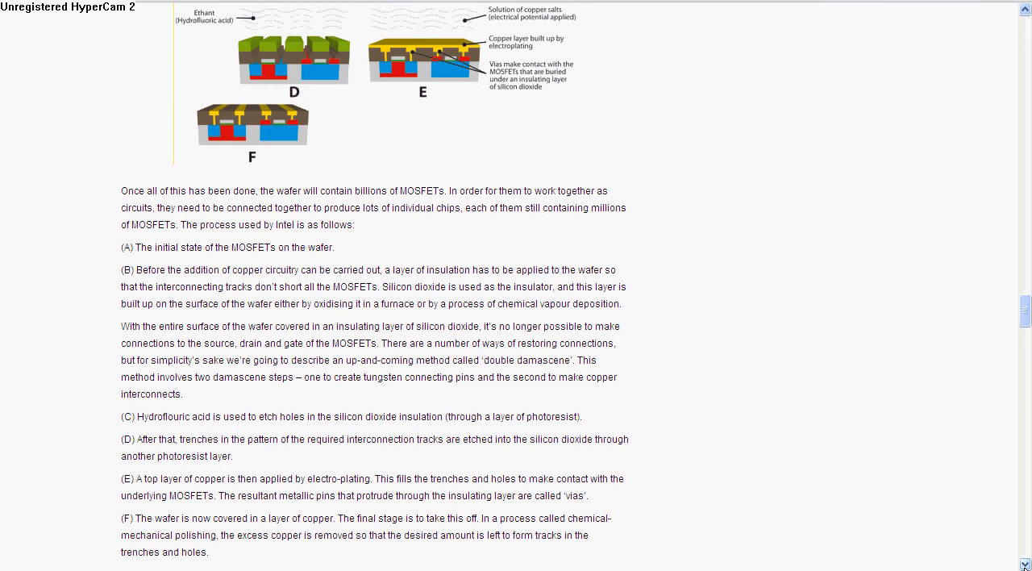
{"action": "scroll", "scroll_direction": "down", "scroll_amount": 3}
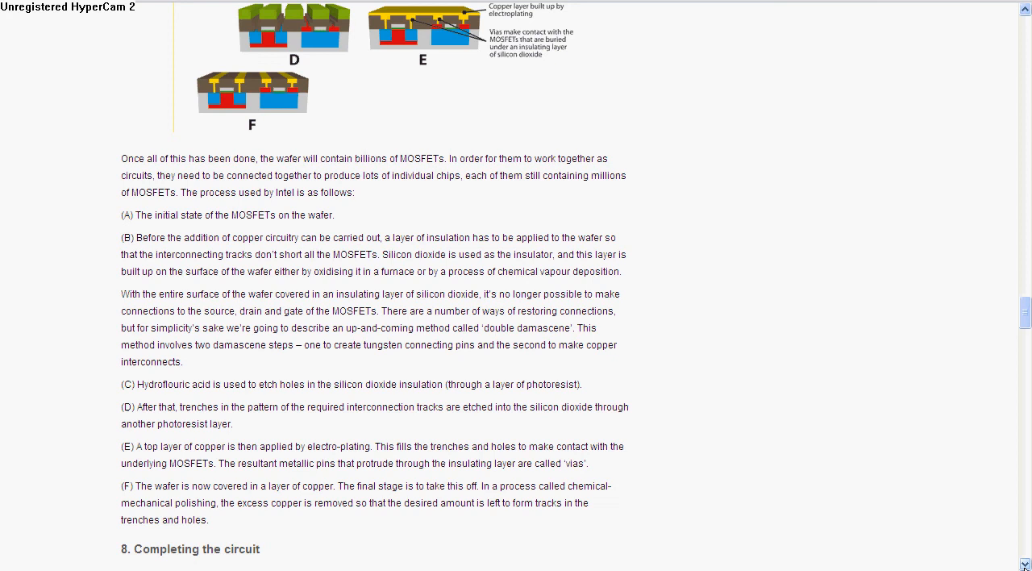
{"action": "scroll", "scroll_direction": "down", "scroll_amount": 3}
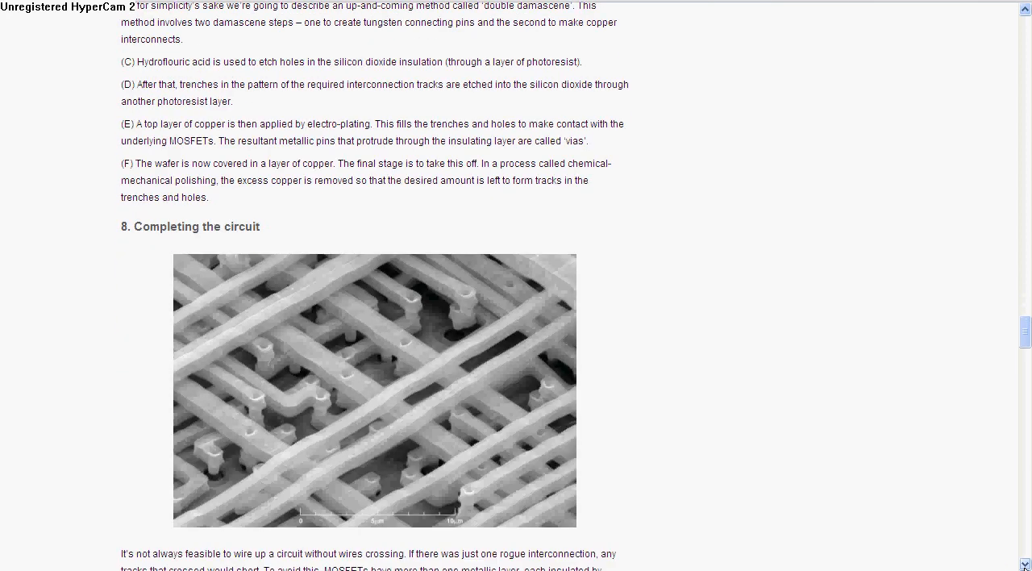
{"action": "scroll", "scroll_direction": "down", "scroll_amount": 3}
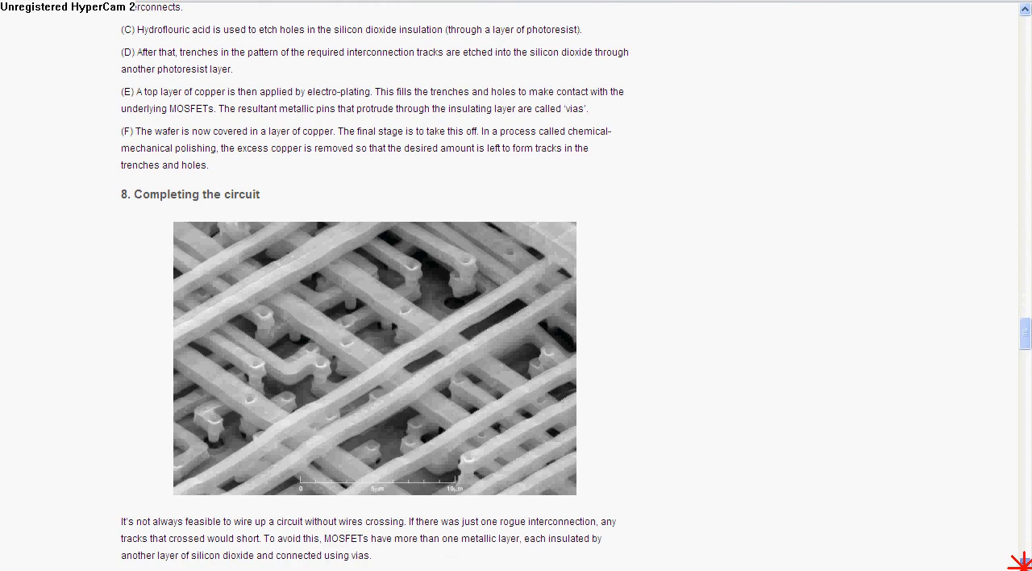
{"action": "scroll", "scroll_direction": "down", "scroll_amount": 3}
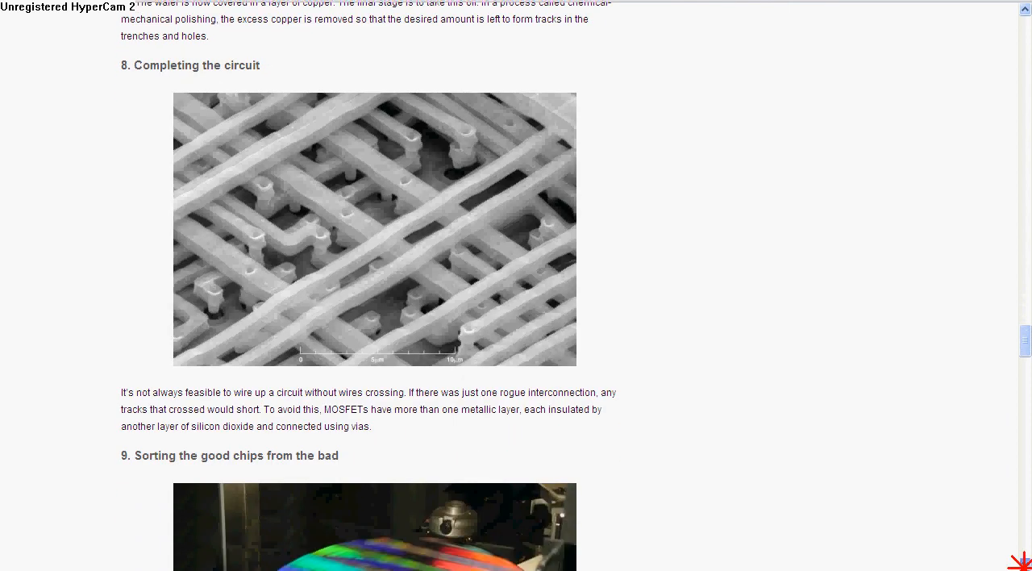
{"action": "scroll", "scroll_direction": "down", "scroll_amount": 3}
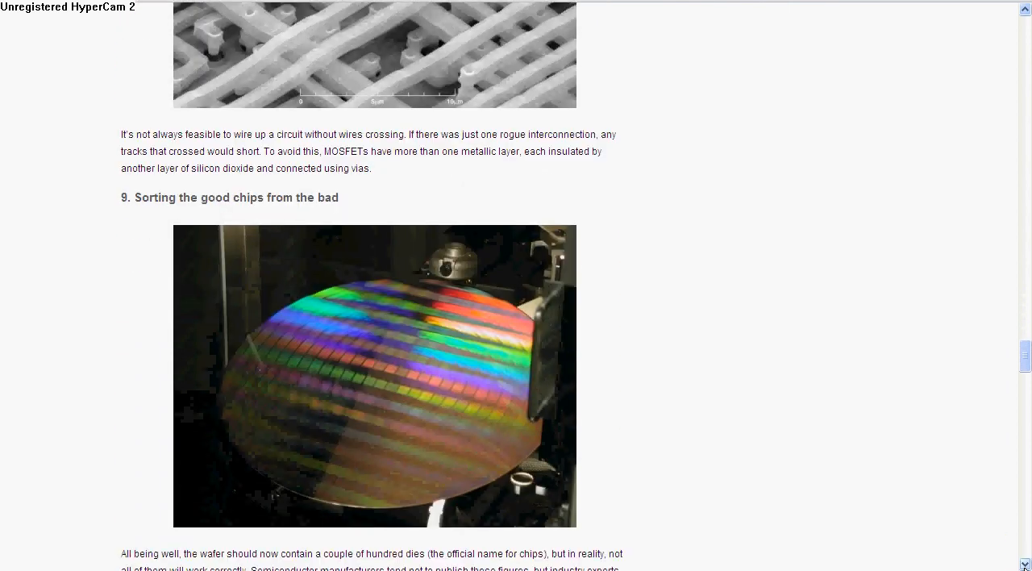
{"action": "scroll", "scroll_direction": "down", "scroll_amount": 3}
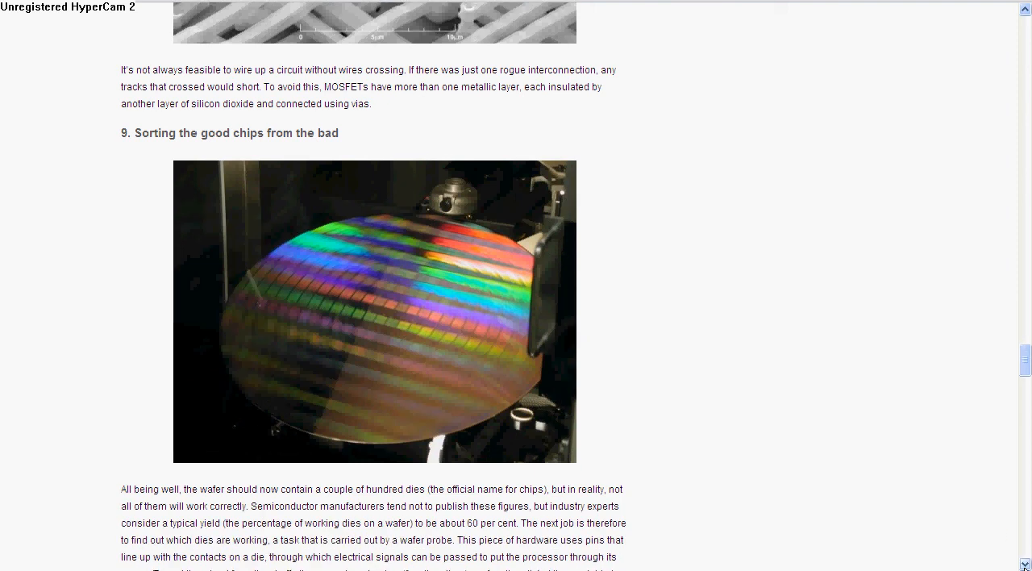
{"action": "scroll", "scroll_direction": "down", "scroll_amount": 3}
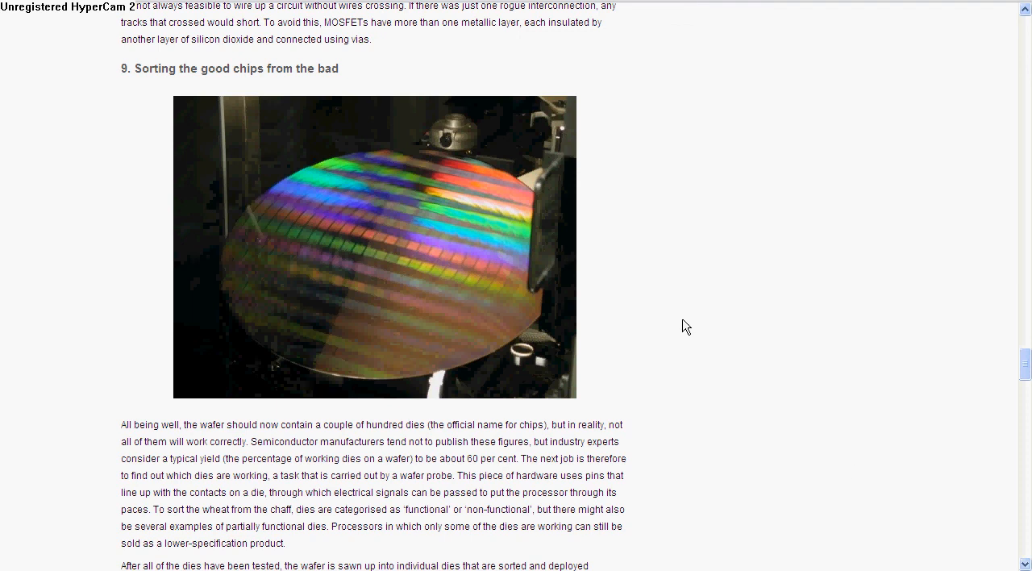
{"action": "mouse_move", "coordinate": [671, 312]}
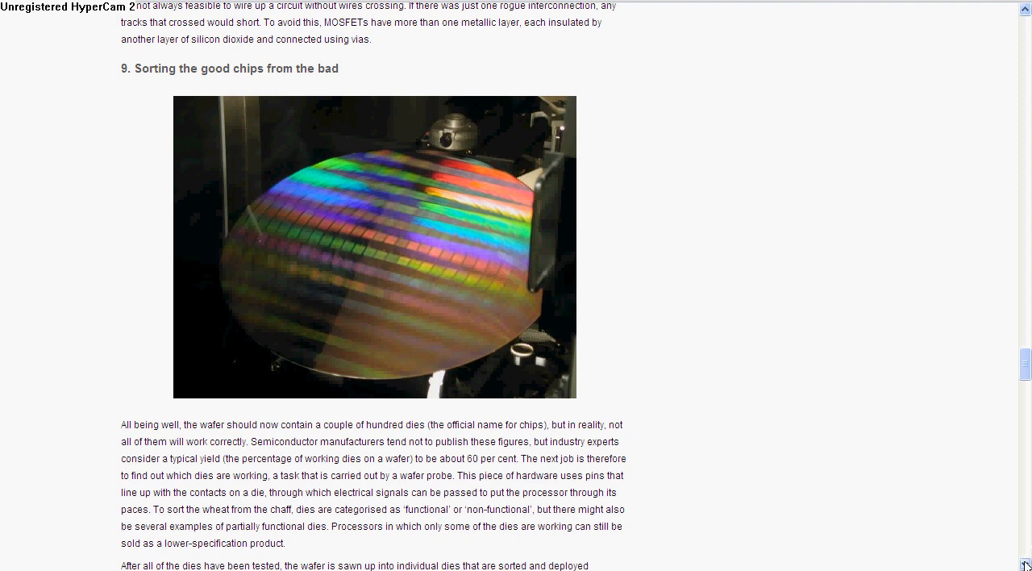
{"action": "scroll", "scroll_direction": "down", "scroll_amount": 3}
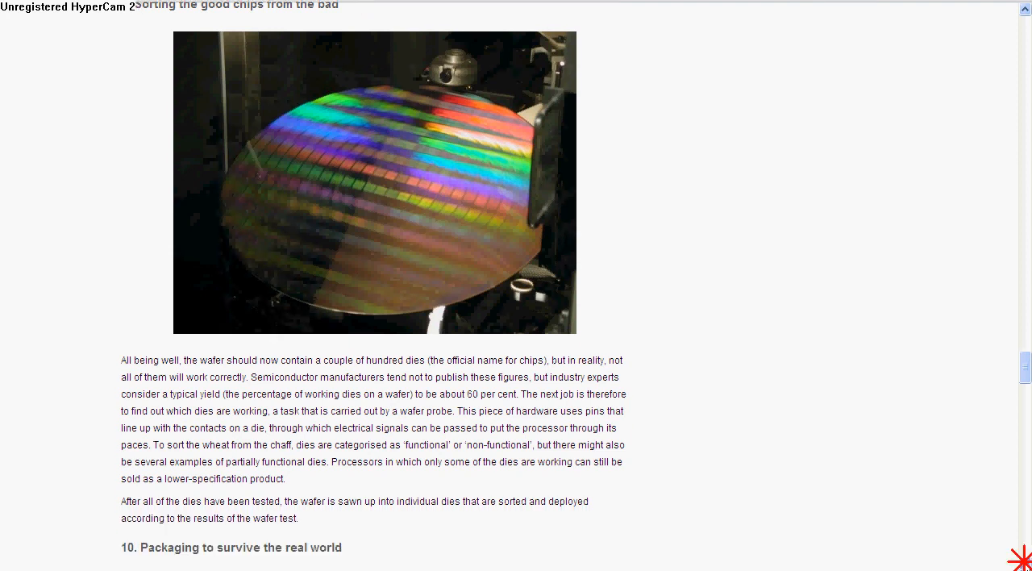
{"action": "scroll", "scroll_direction": "down", "scroll_amount": 3}
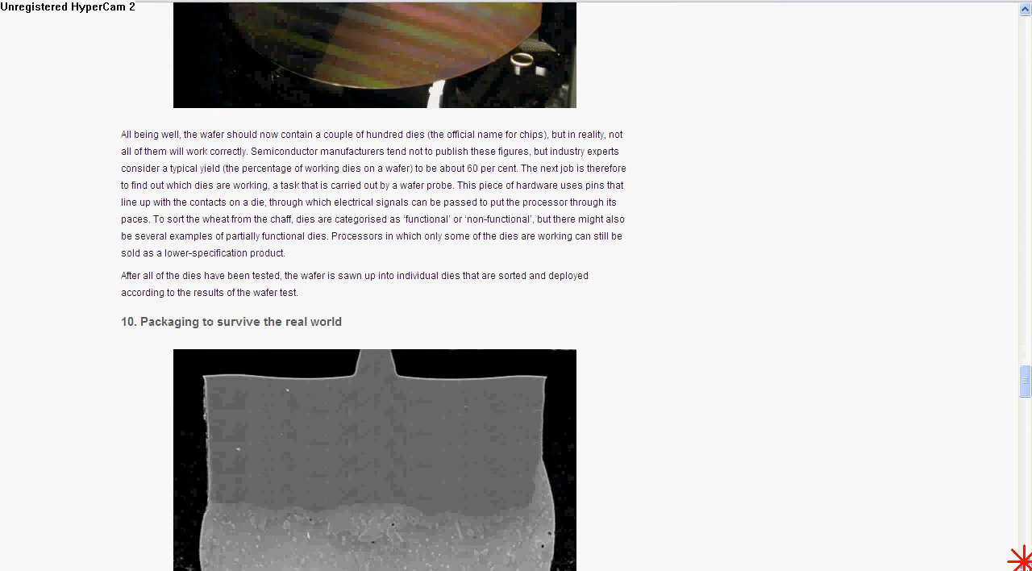
{"action": "scroll", "scroll_direction": "down", "scroll_amount": 3}
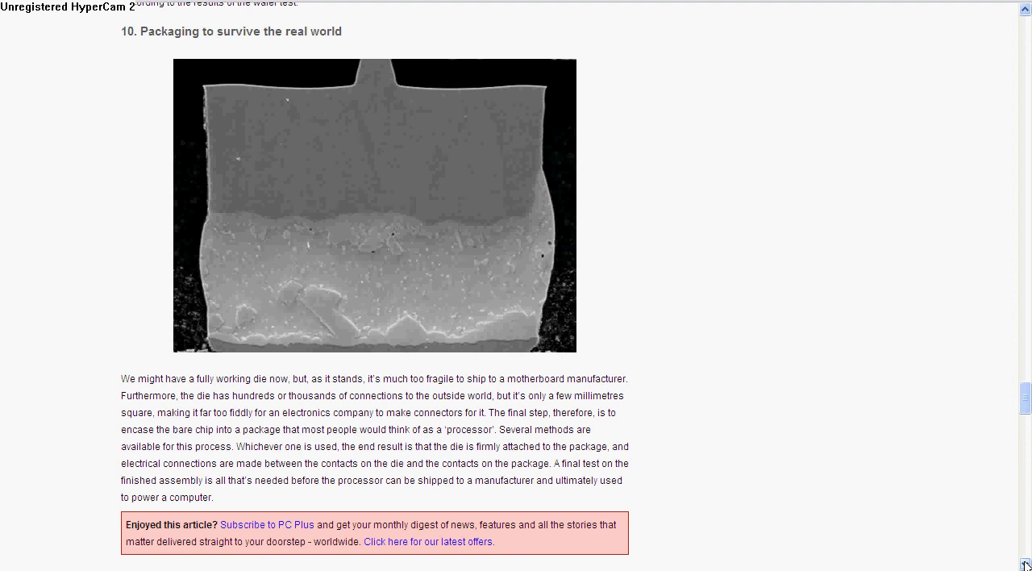
{"action": "scroll", "scroll_direction": "down", "scroll_amount": 3}
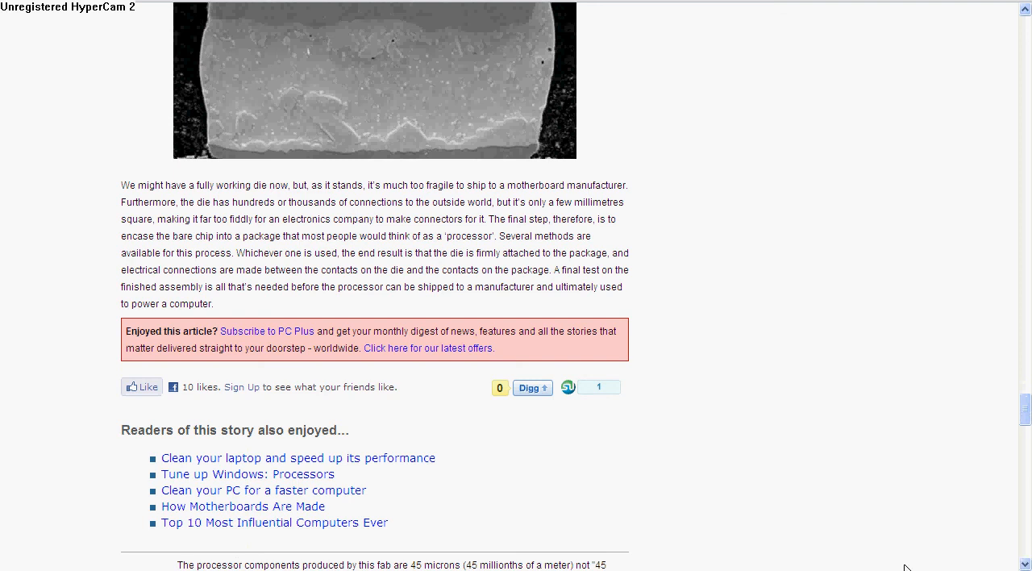
{"action": "mouse_move", "coordinate": [367, 23]}
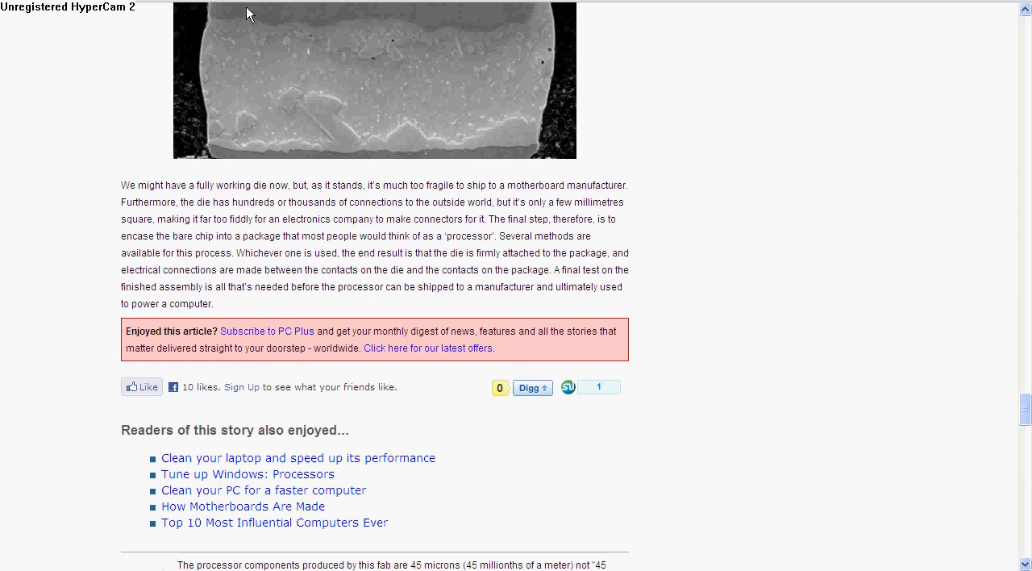
{"action": "mouse_move", "coordinate": [443, 448]}
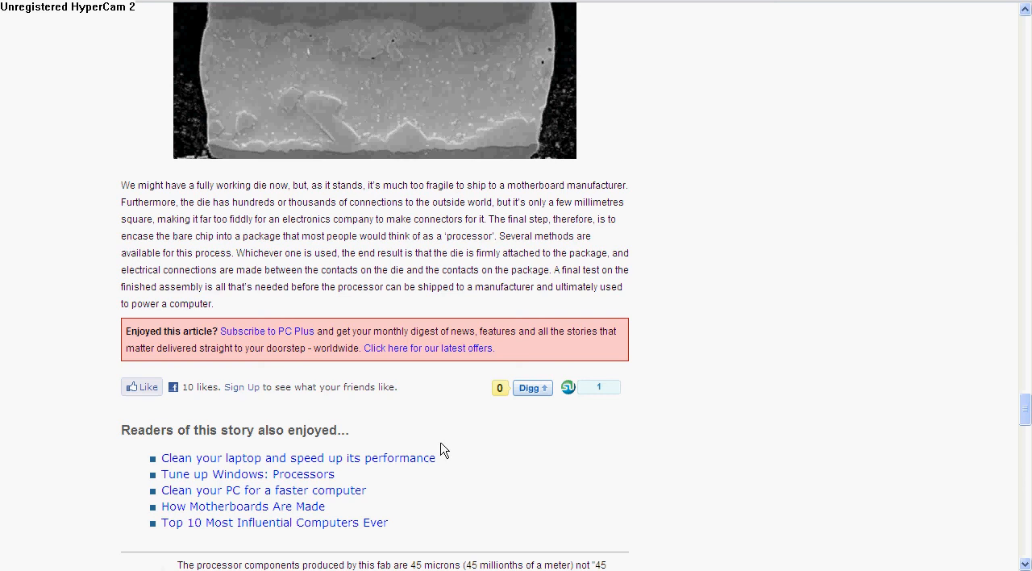